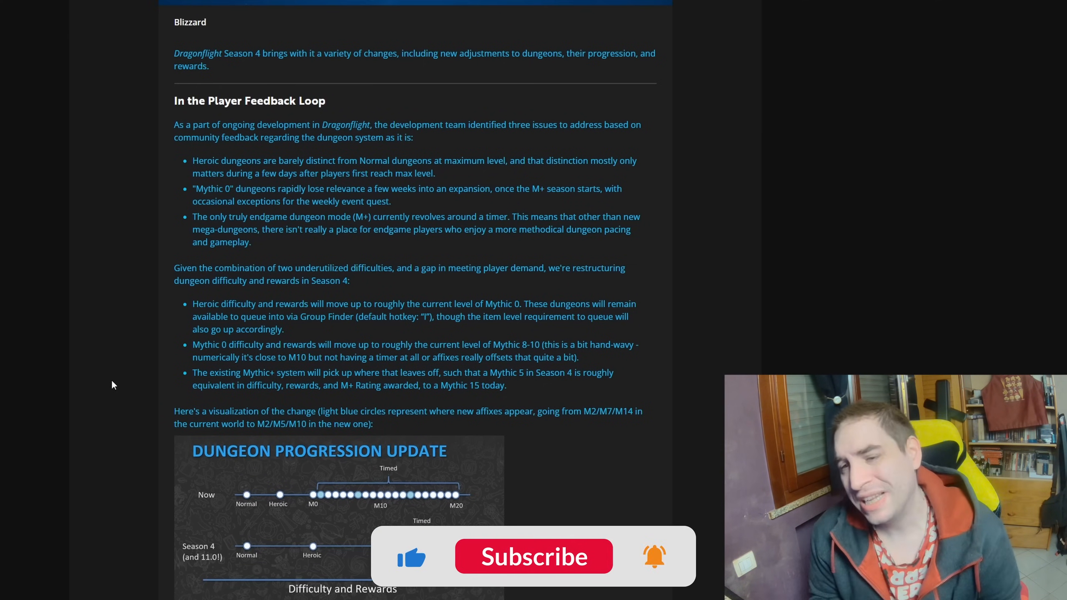
# Scroll the article down to the full Dungeon Progression Update chart and 'No Timer Like the Present'.
pyautogui.click(534, 557)
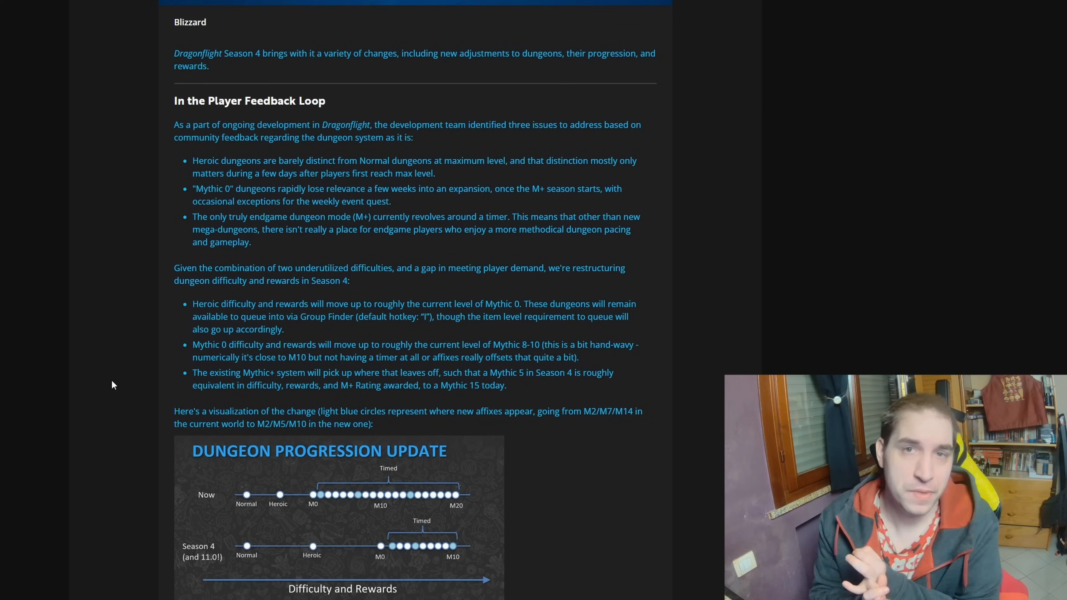
pyautogui.scroll(-3)
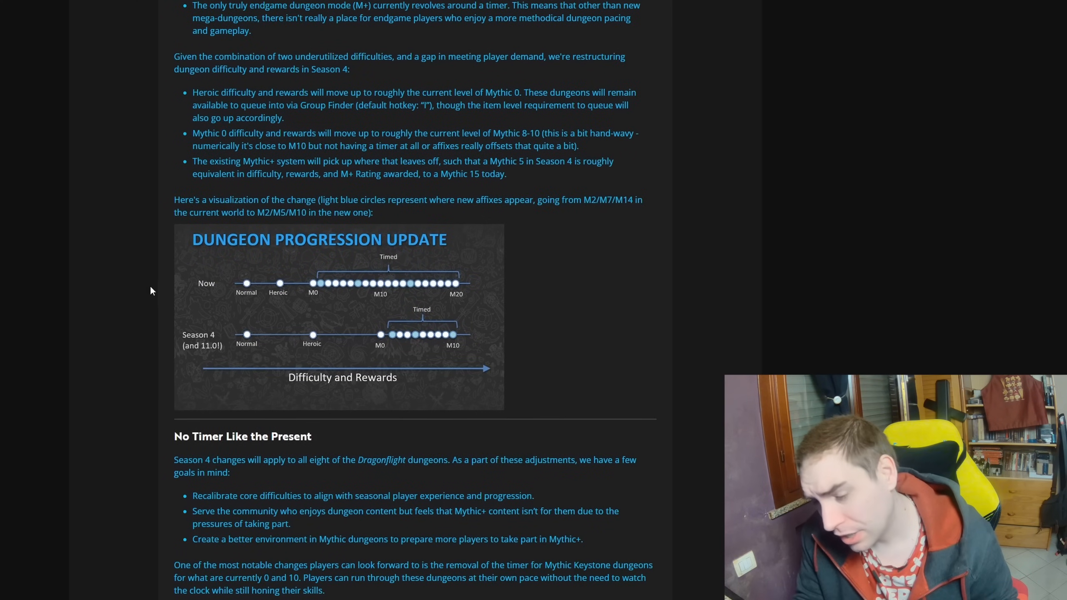
pyautogui.moveTo(213, 337)
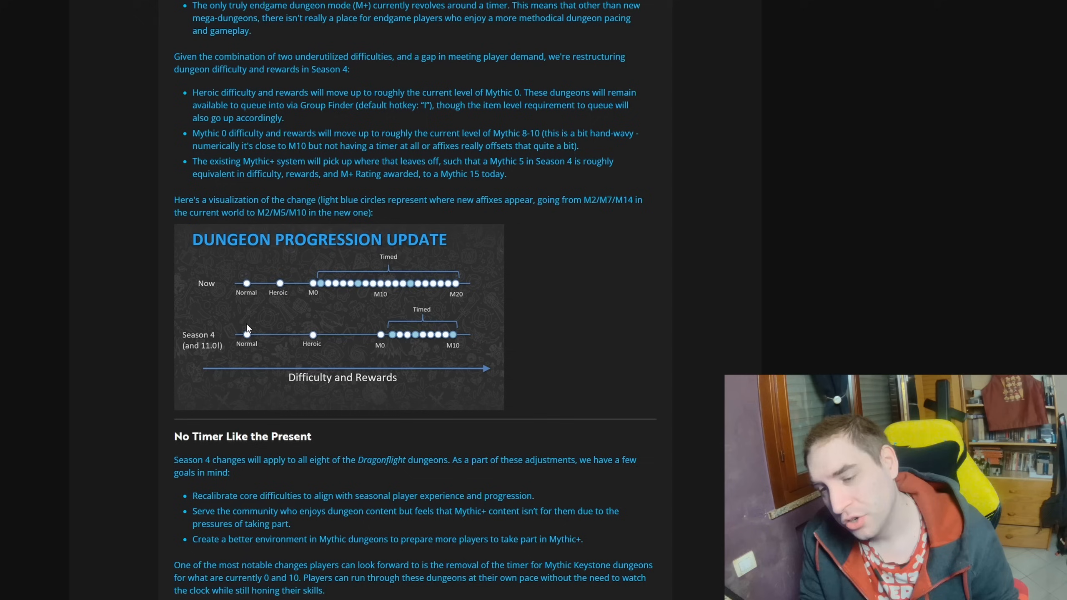
pyautogui.moveTo(282, 291)
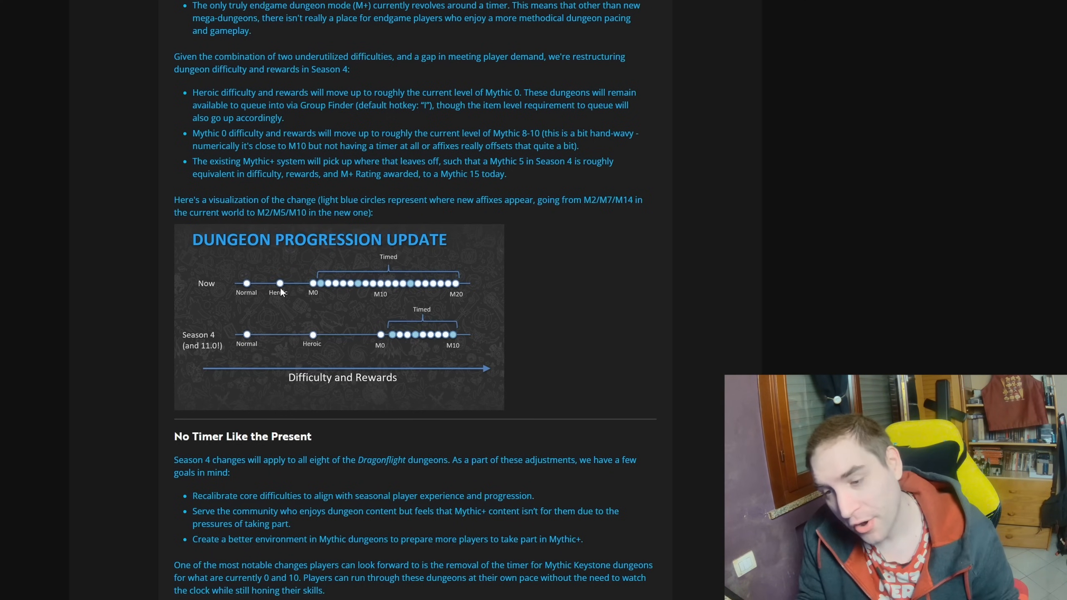
pyautogui.moveTo(314, 338)
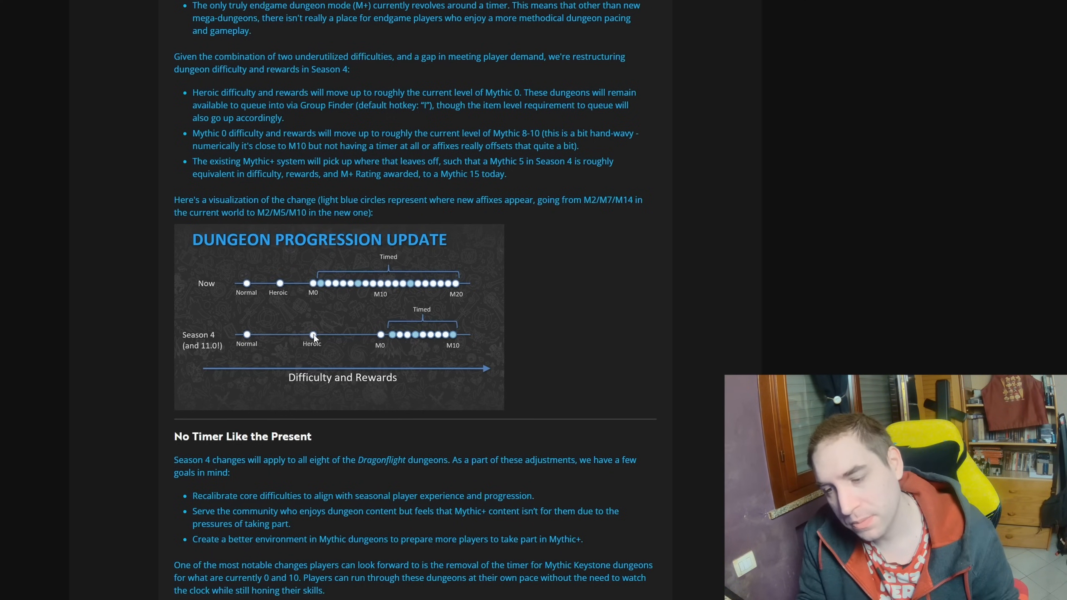
pyautogui.moveTo(311, 284)
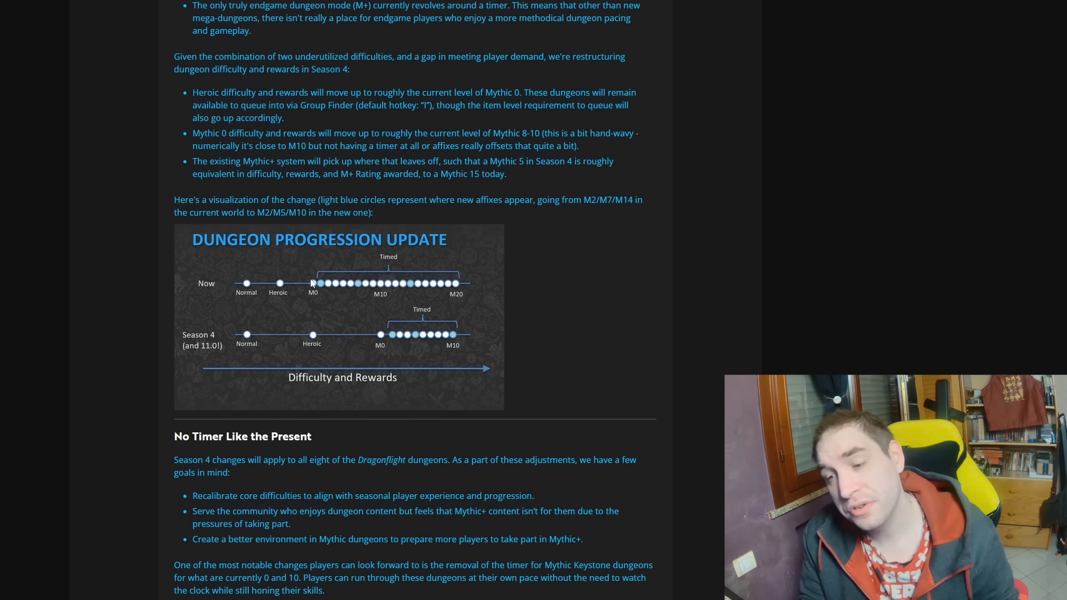
pyautogui.moveTo(389, 334)
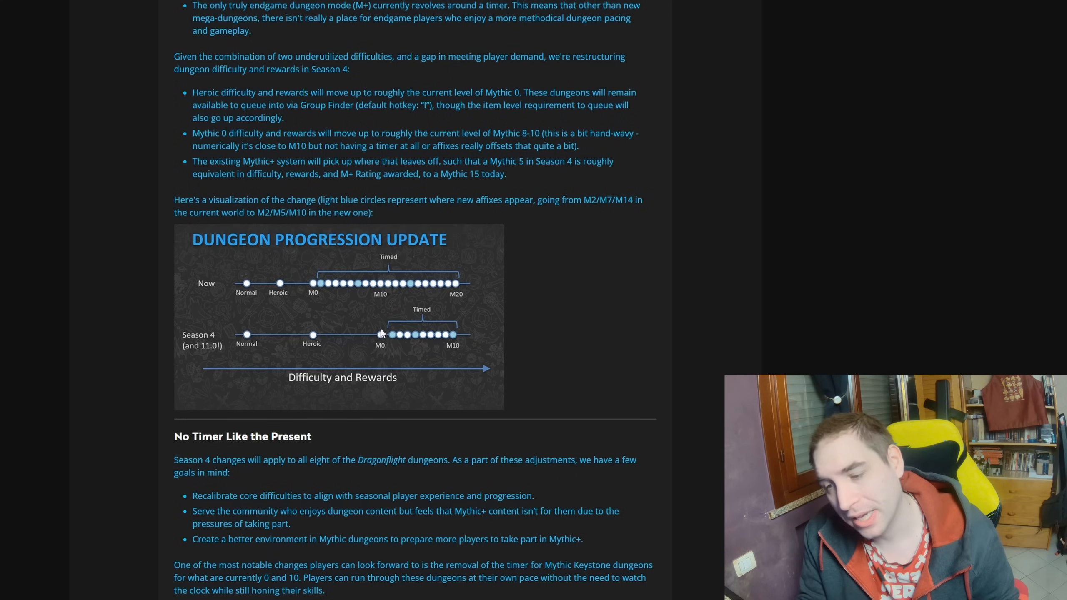
pyautogui.moveTo(391, 266)
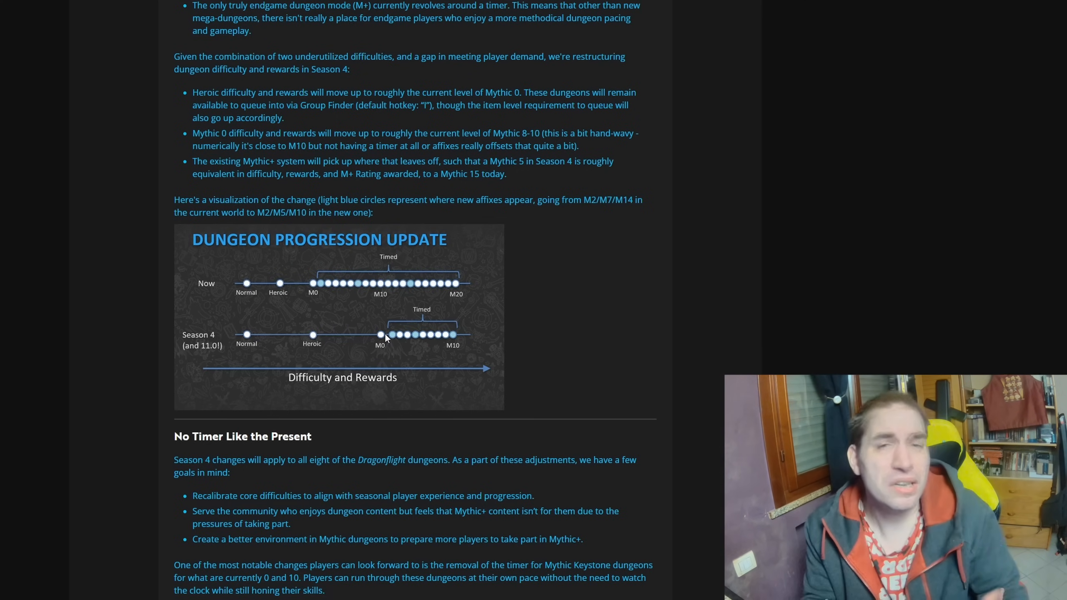
pyautogui.scroll(3)
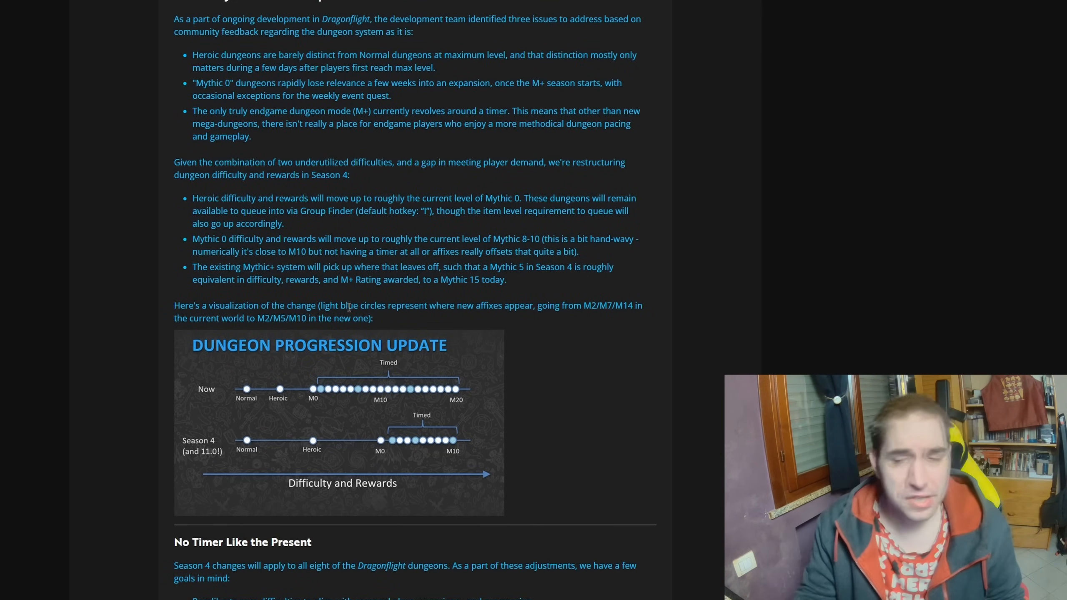
pyautogui.scroll(-3)
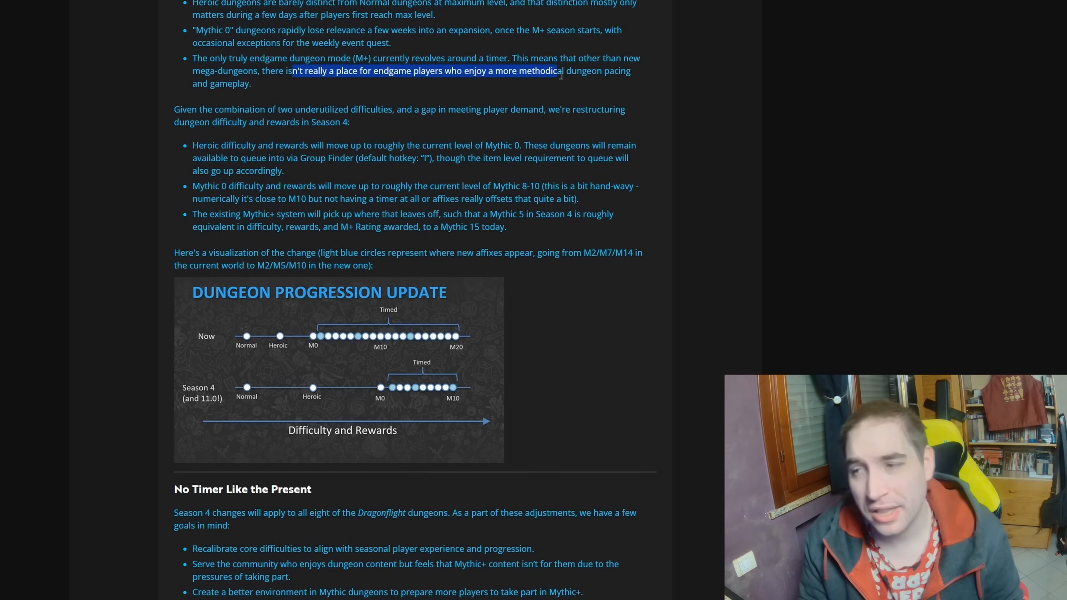
pyautogui.scroll(-3)
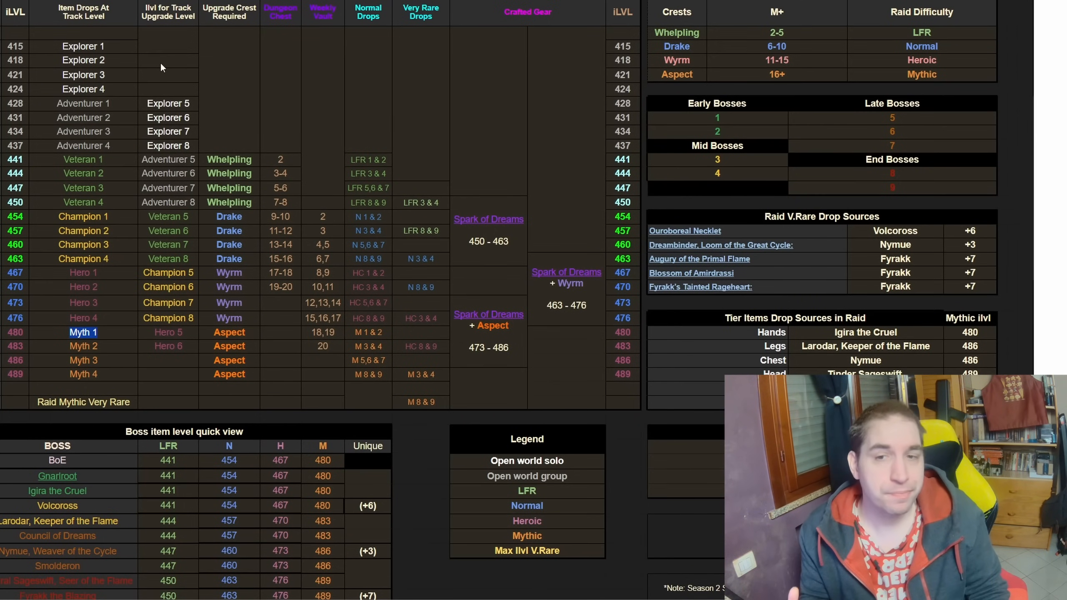
pyautogui.moveTo(281, 160)
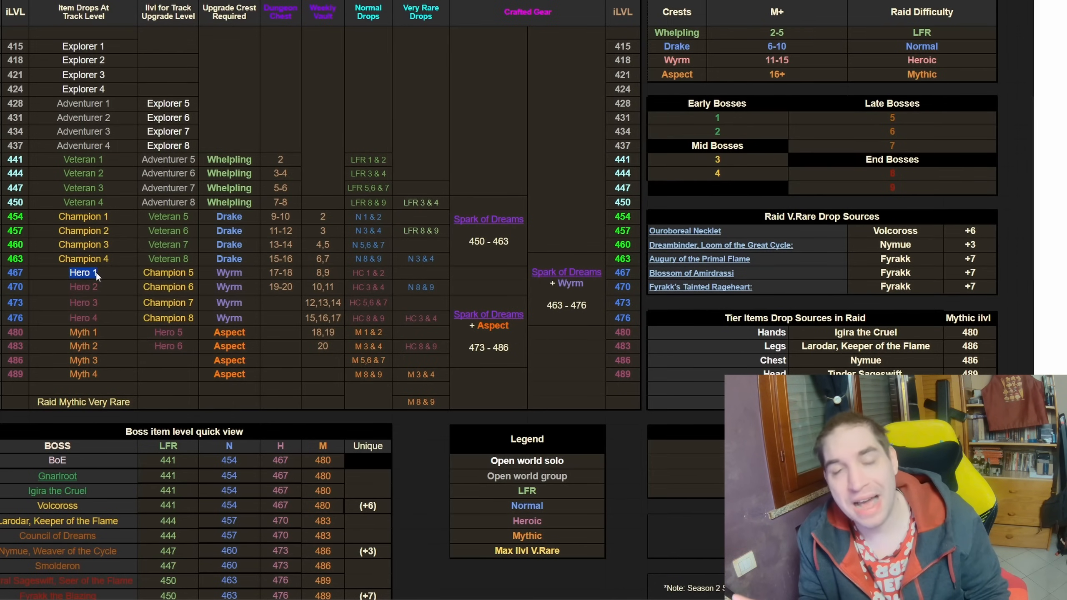
pyautogui.moveTo(316, 279)
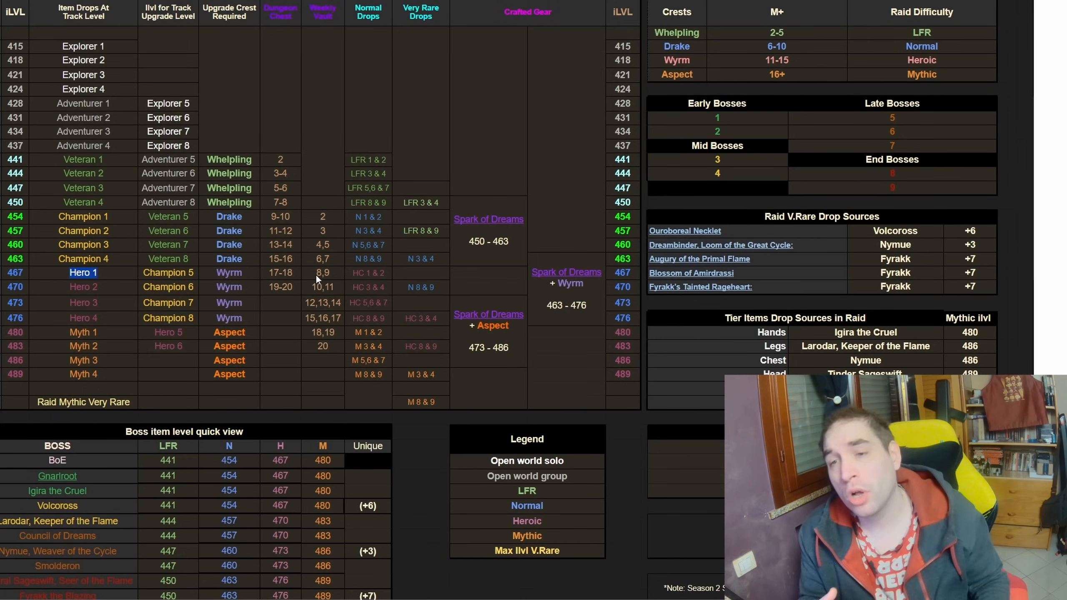
pyautogui.moveTo(104, 329)
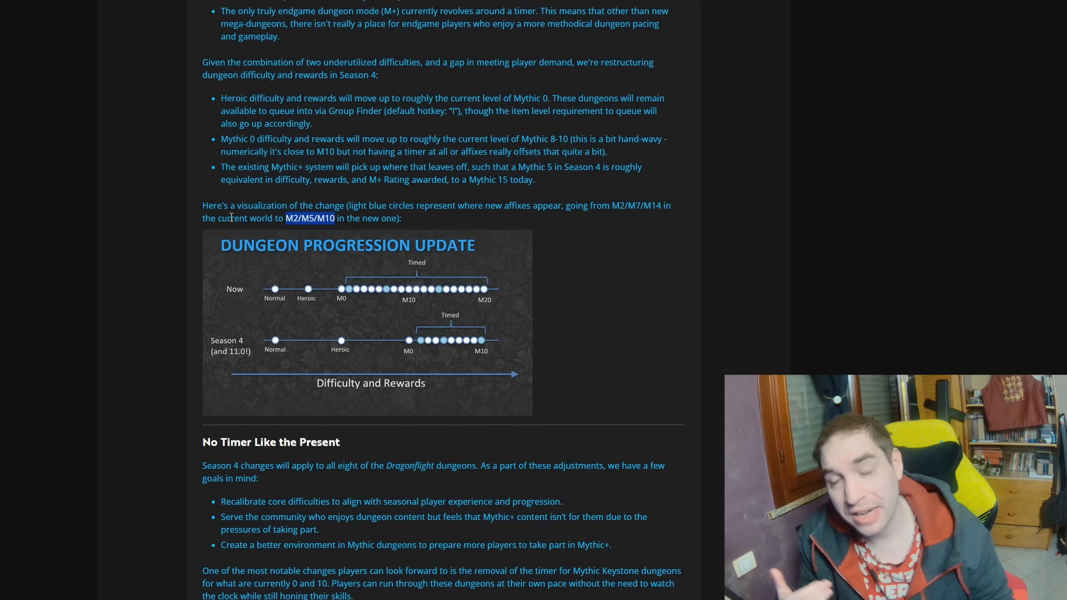
# Scroll down through the spreadsheet's item-level upgrade tracks table.
pyautogui.scroll(-3)
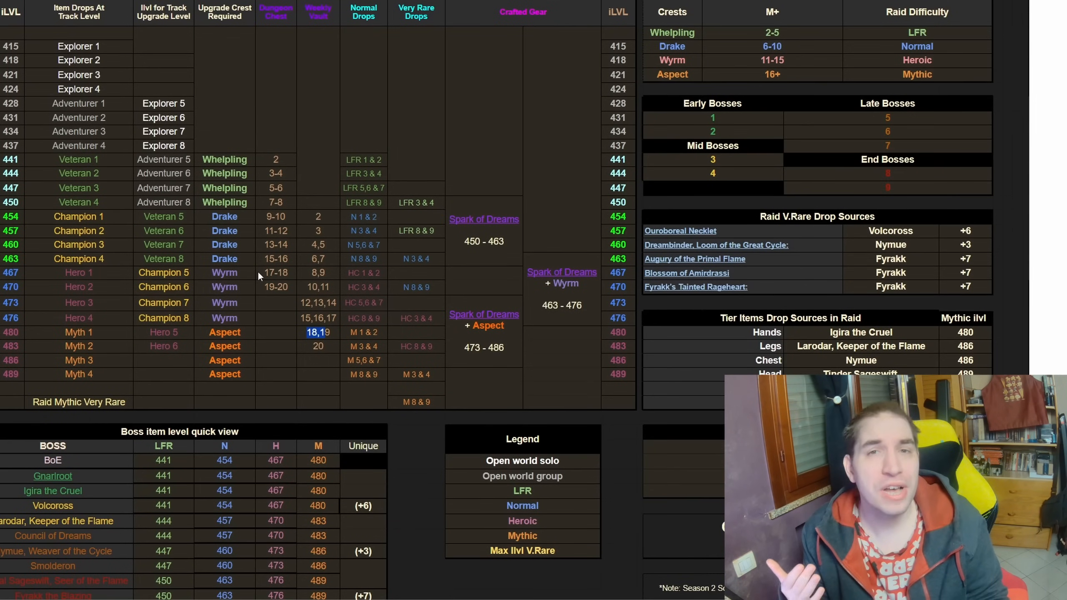
pyautogui.moveTo(273, 318)
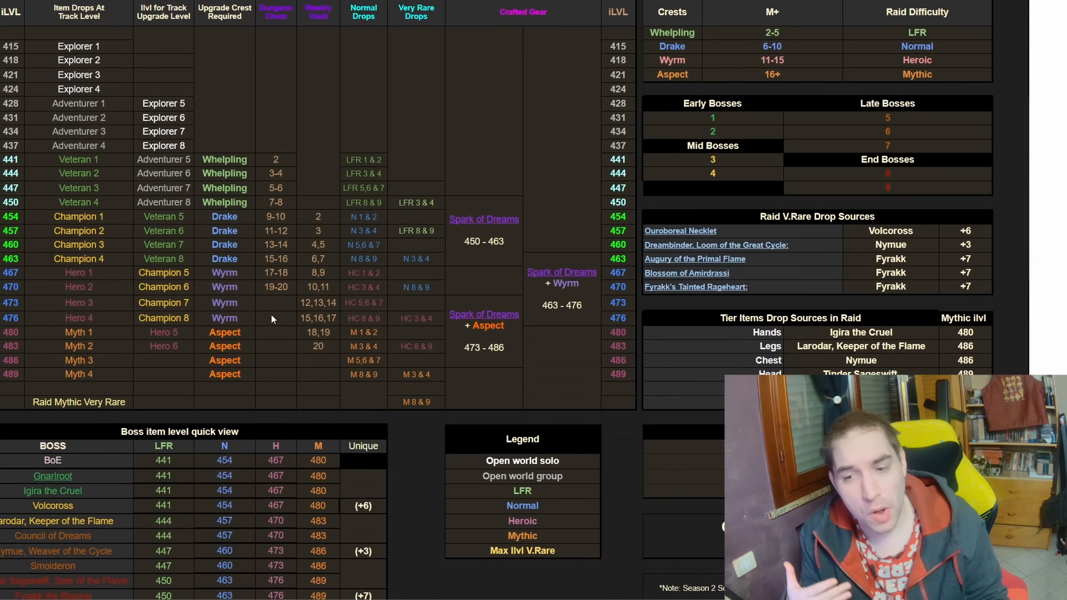
pyautogui.moveTo(305, 351)
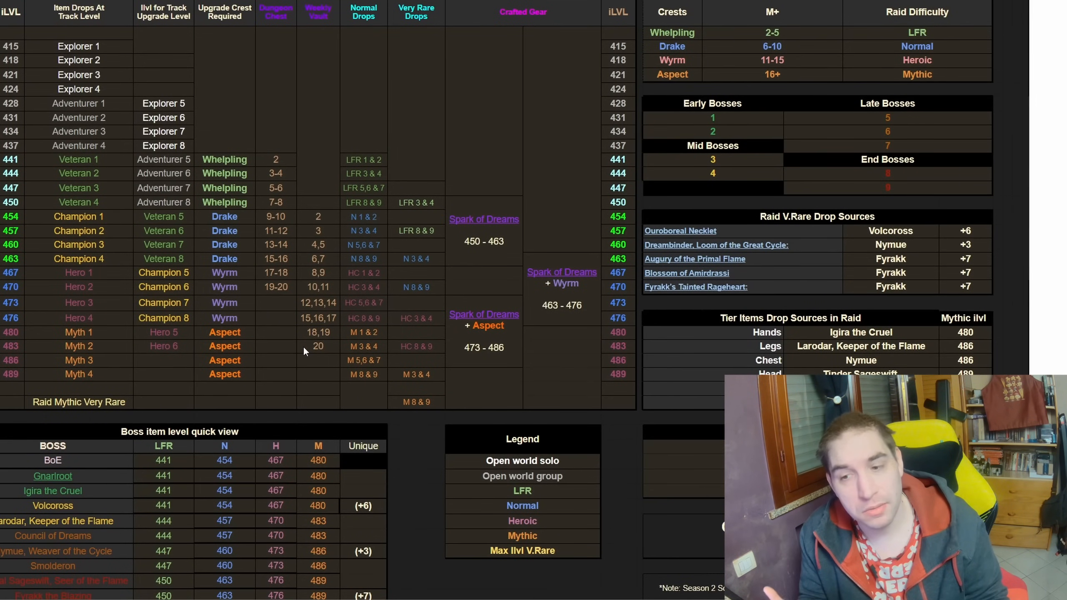
pyautogui.moveTo(288, 352)
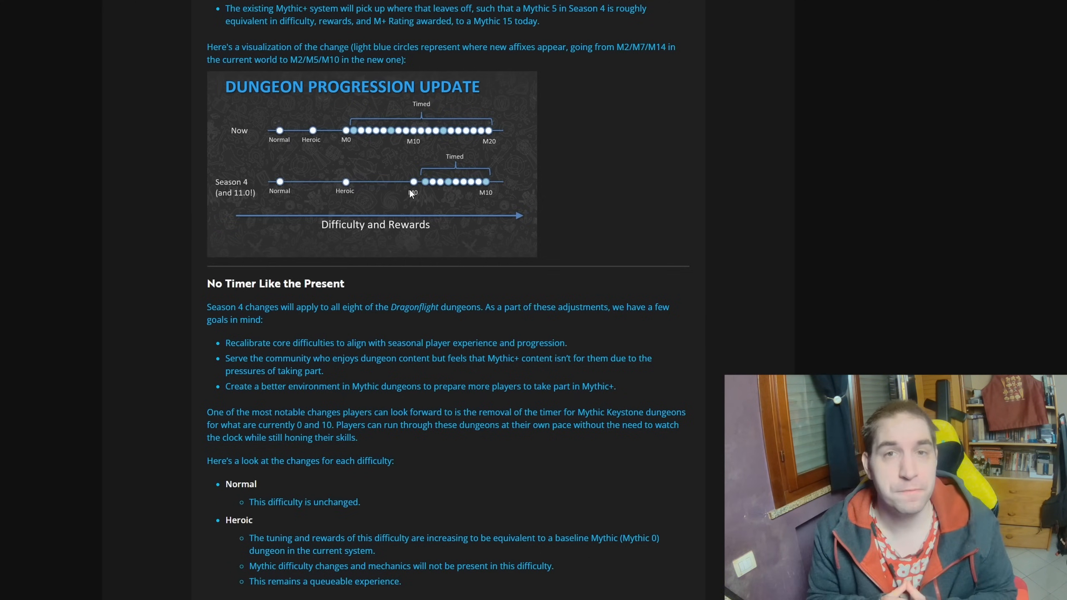
# Scroll past 'No Timer Like the Present' to the Season 3 vs Season 4 item-level table.
pyautogui.scroll(-3)
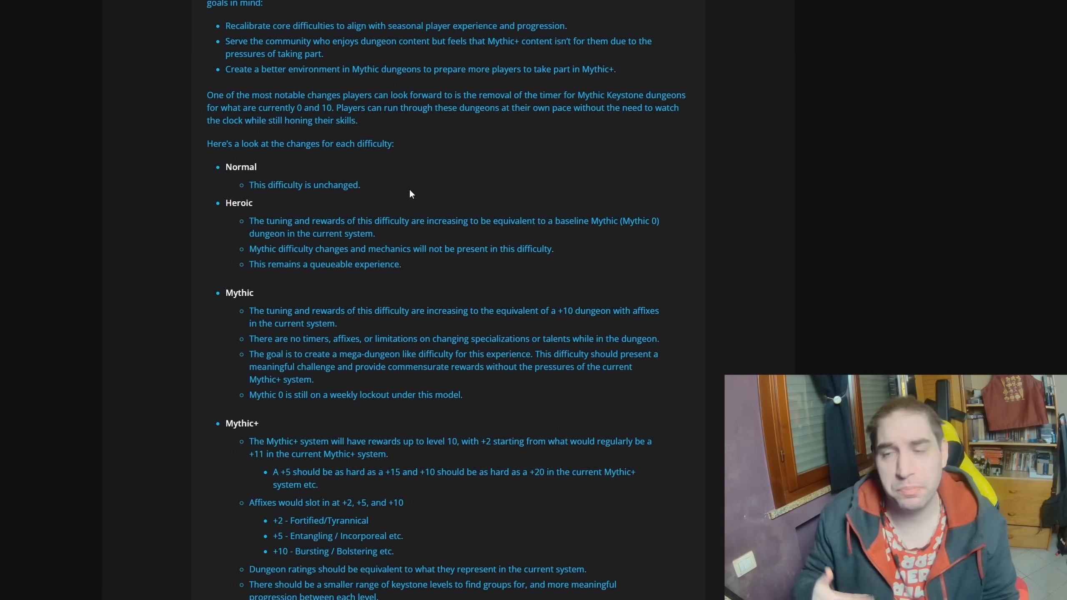
pyautogui.scroll(3)
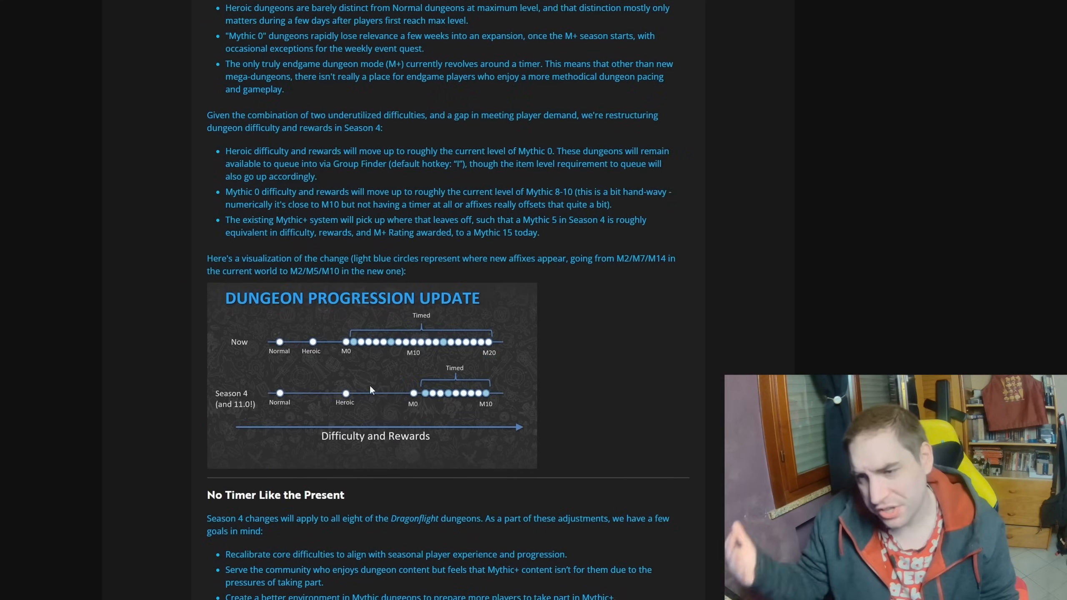
pyautogui.scroll(-3)
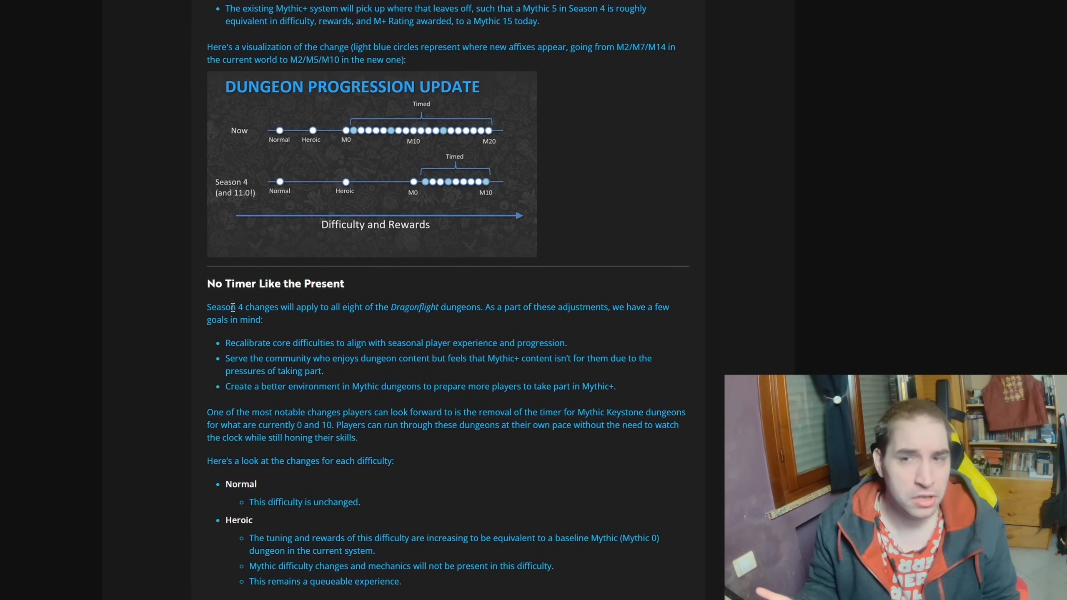
pyautogui.moveTo(163, 277)
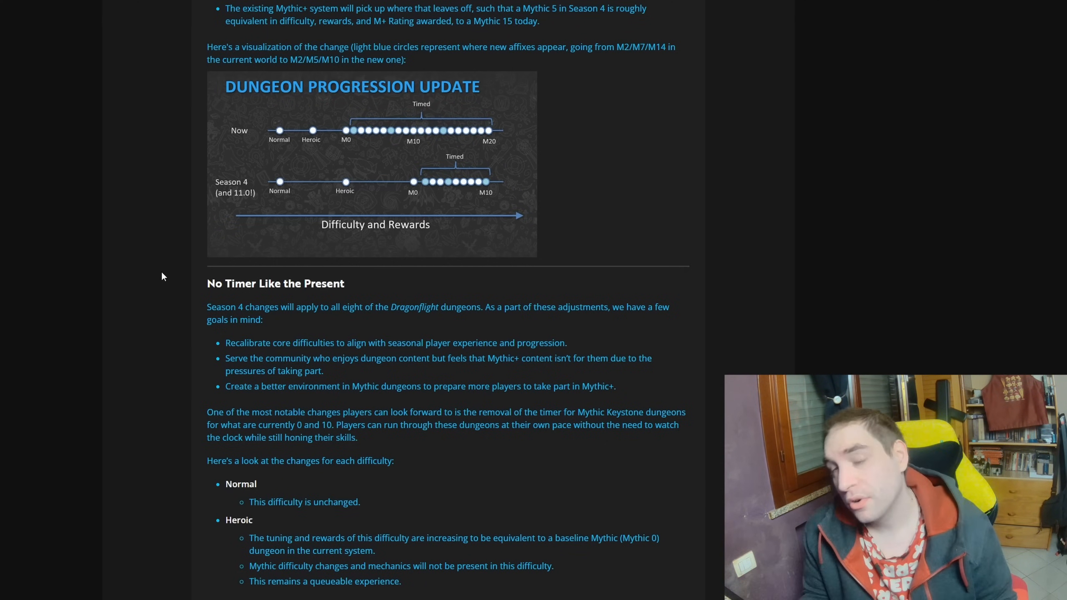
pyautogui.scroll(-3)
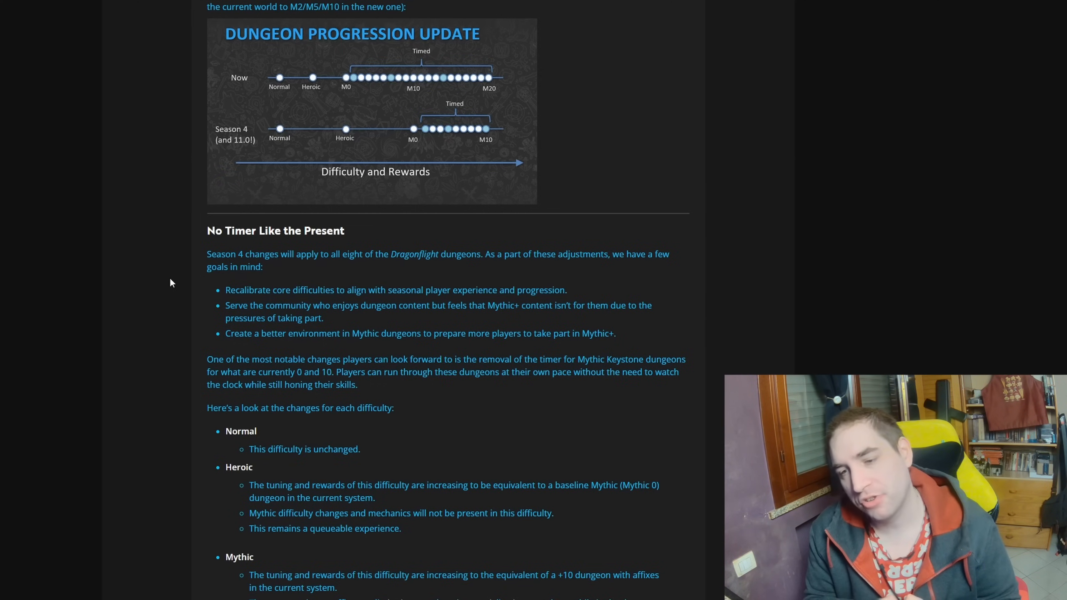
pyautogui.scroll(-3)
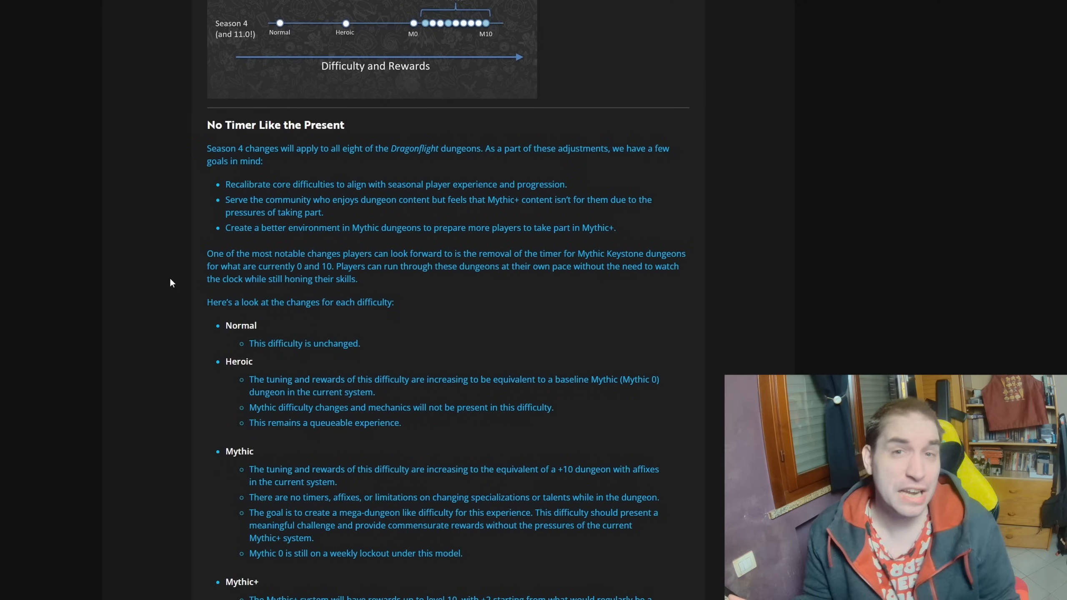
pyautogui.scroll(-3)
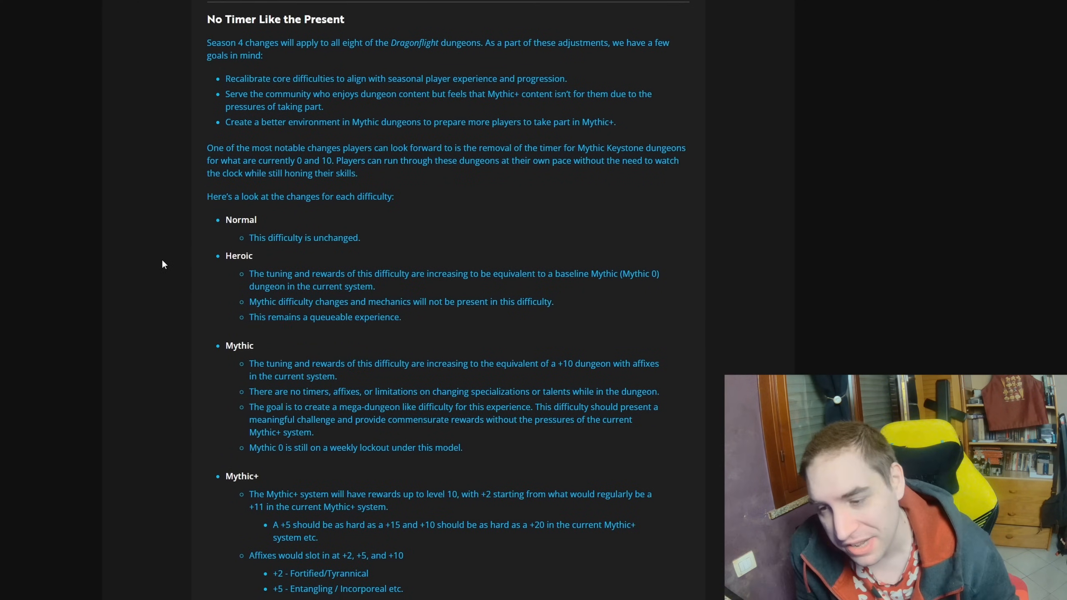
pyautogui.scroll(-3)
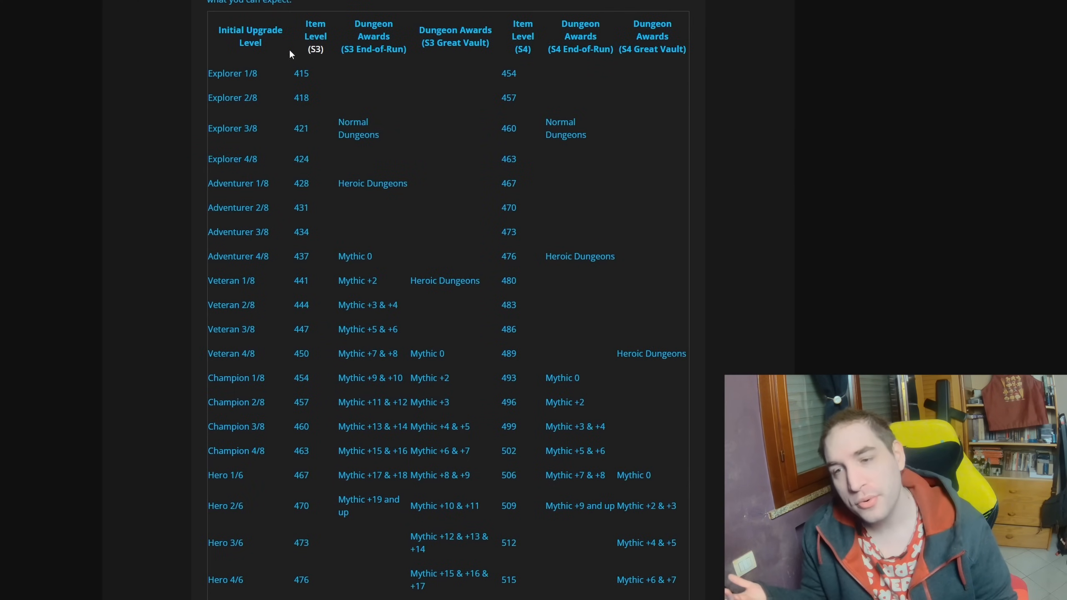
pyautogui.moveTo(362, 204)
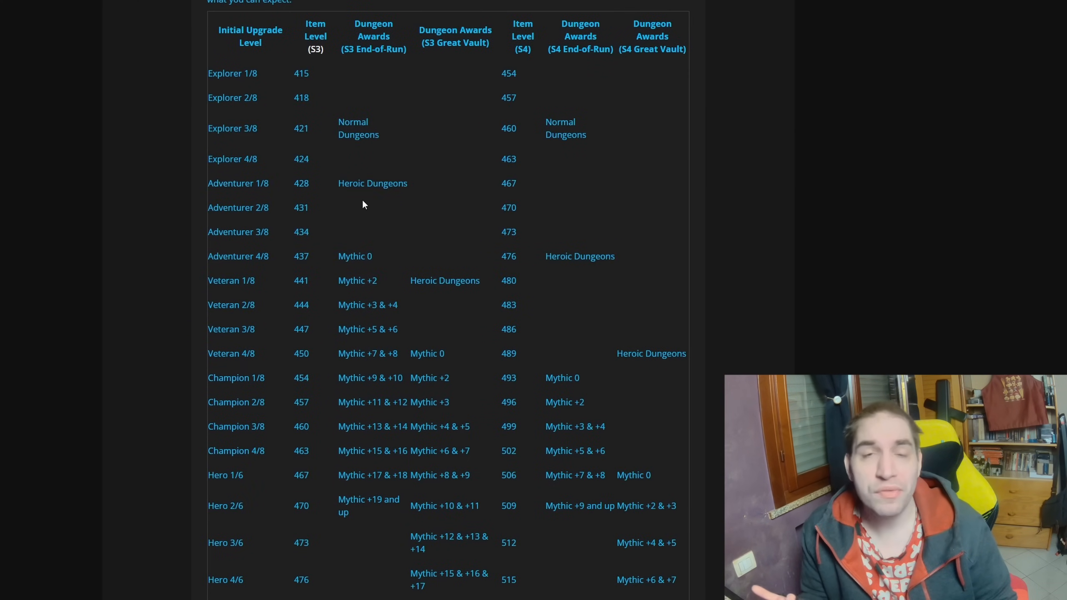
pyautogui.moveTo(500, 77)
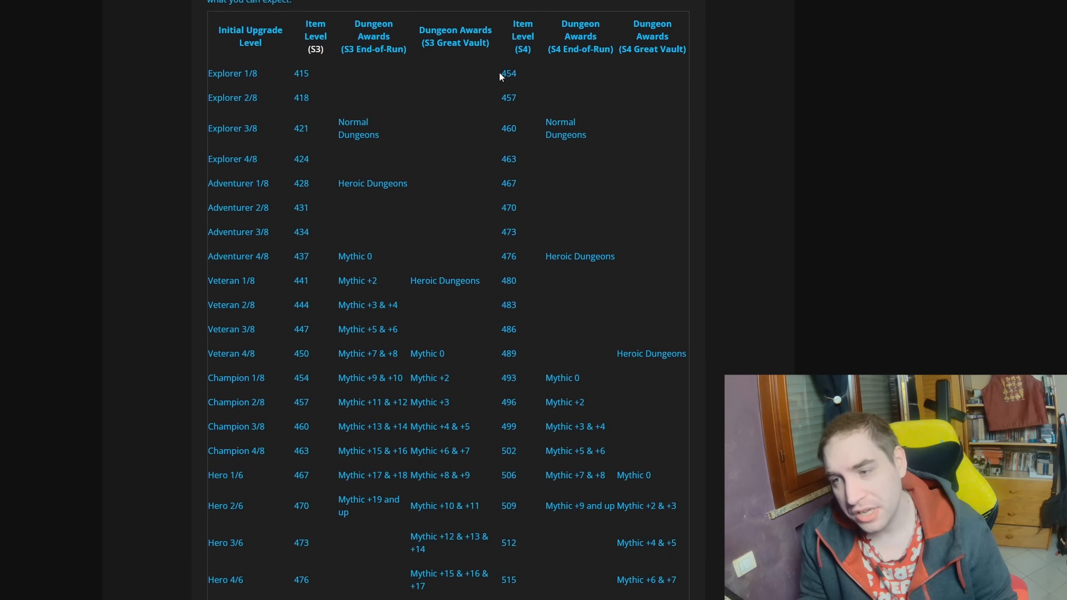
pyautogui.moveTo(474, 93)
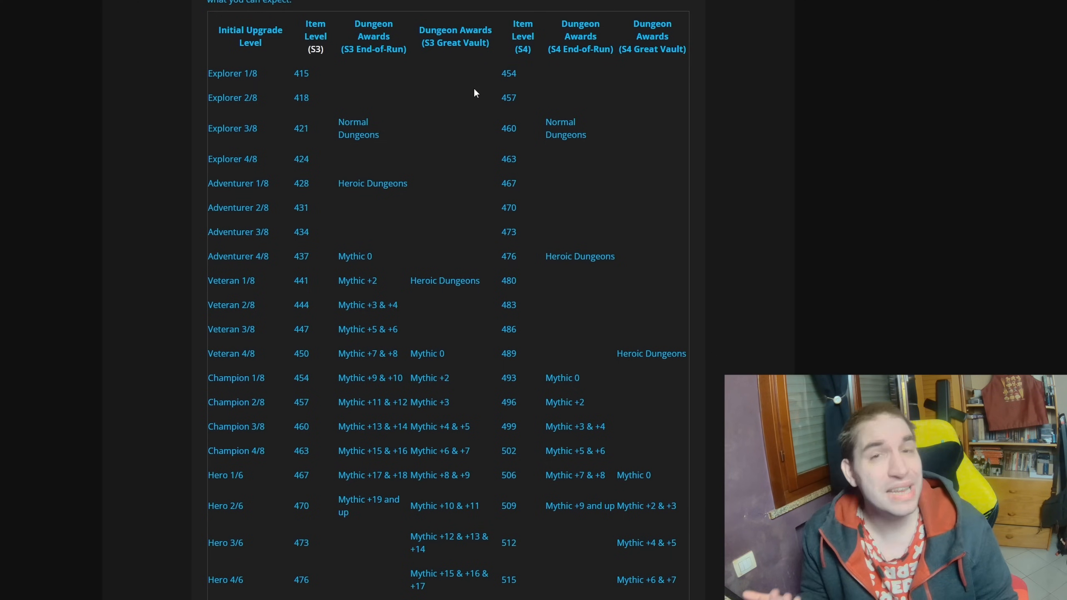
# Scroll to the Hero and Myth rows and highlight the Season 4 Hero 1/6 '+7 & +8' reward.
pyautogui.scroll(-3)
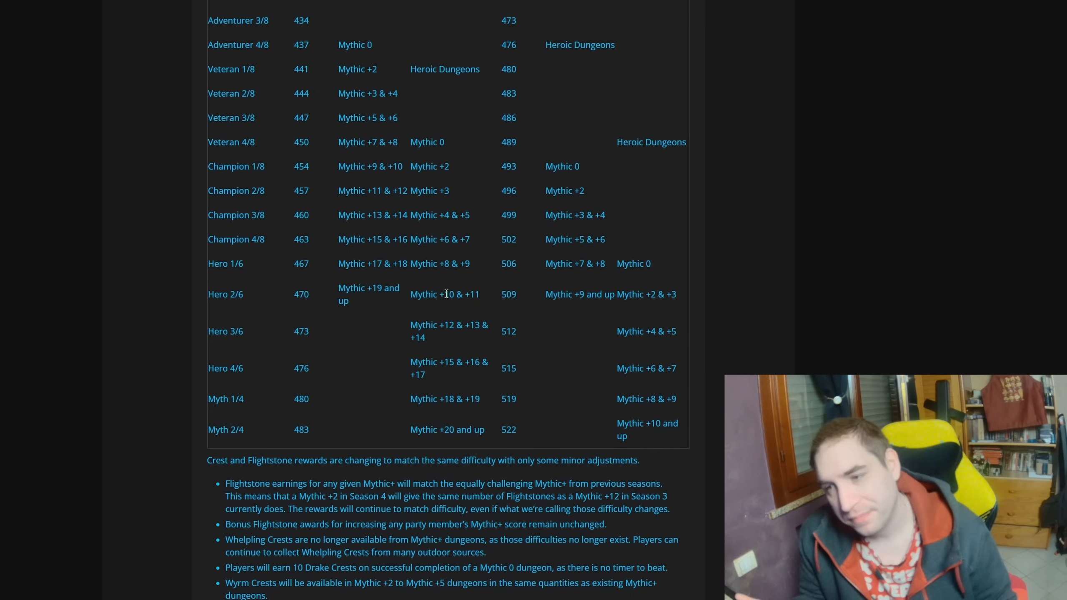
pyautogui.moveTo(522, 299)
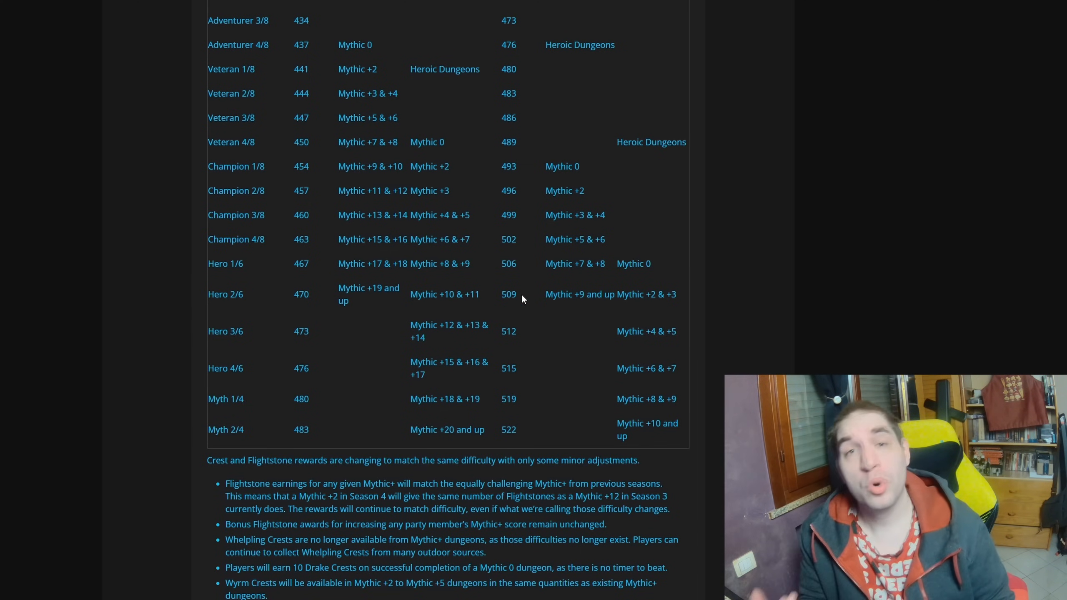
pyautogui.moveTo(547, 294)
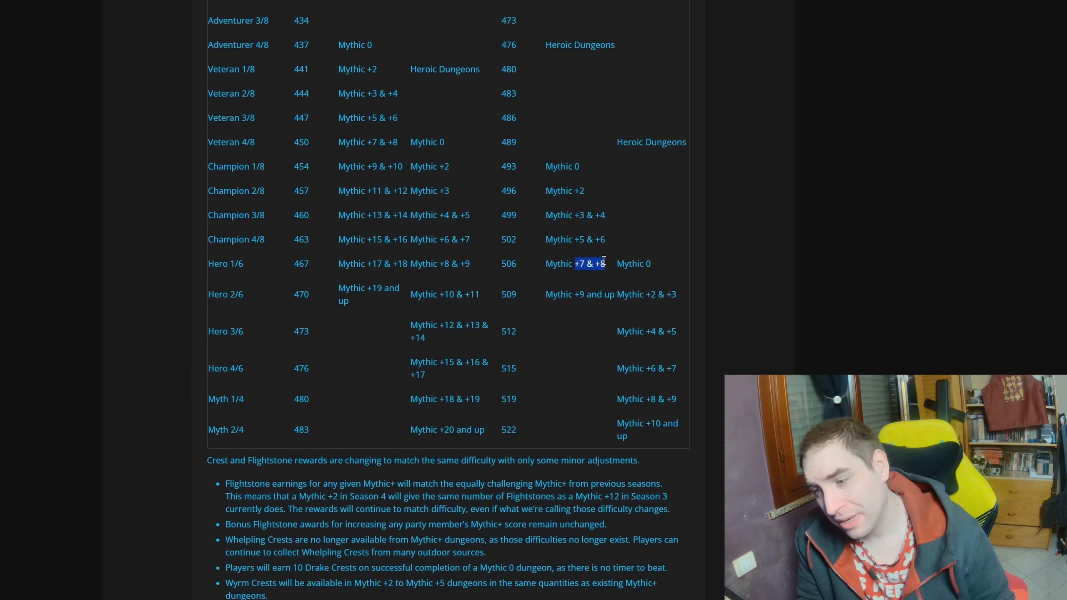
pyautogui.scroll(3)
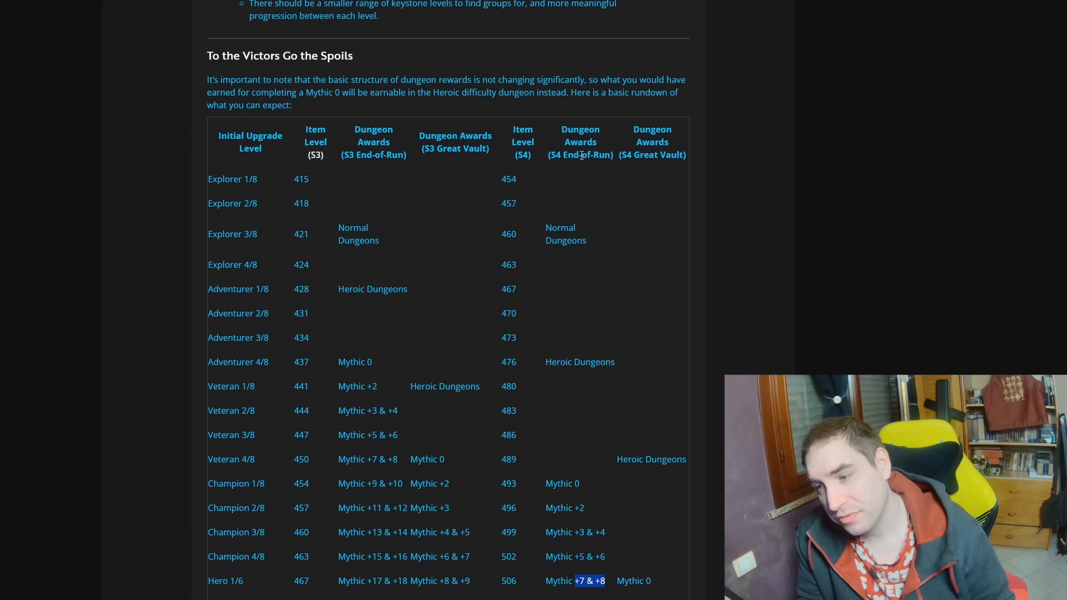
pyautogui.scroll(-3)
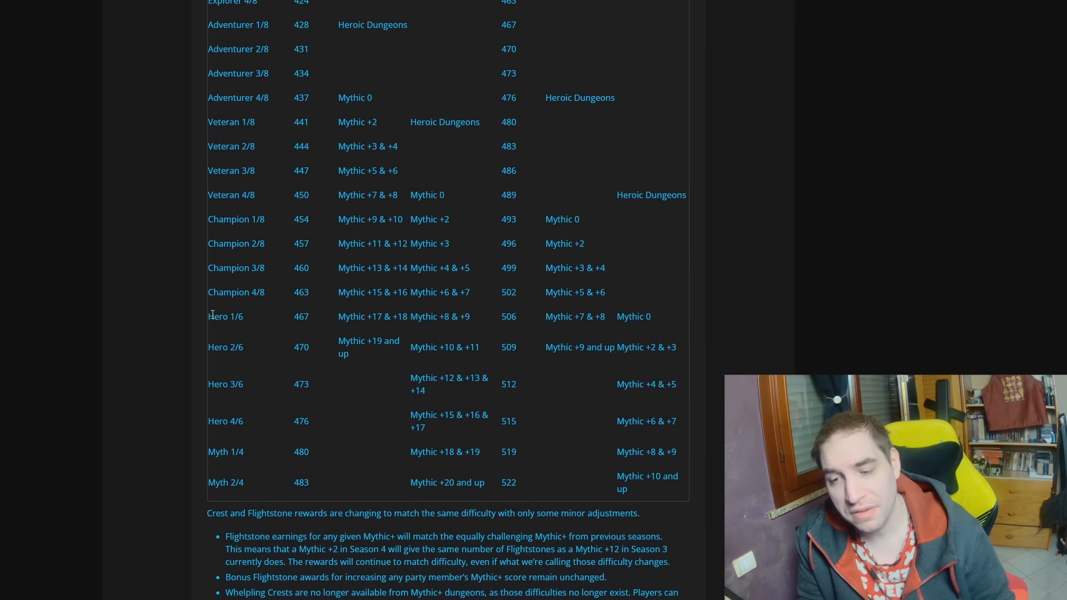
pyautogui.doubleClick(588, 317)
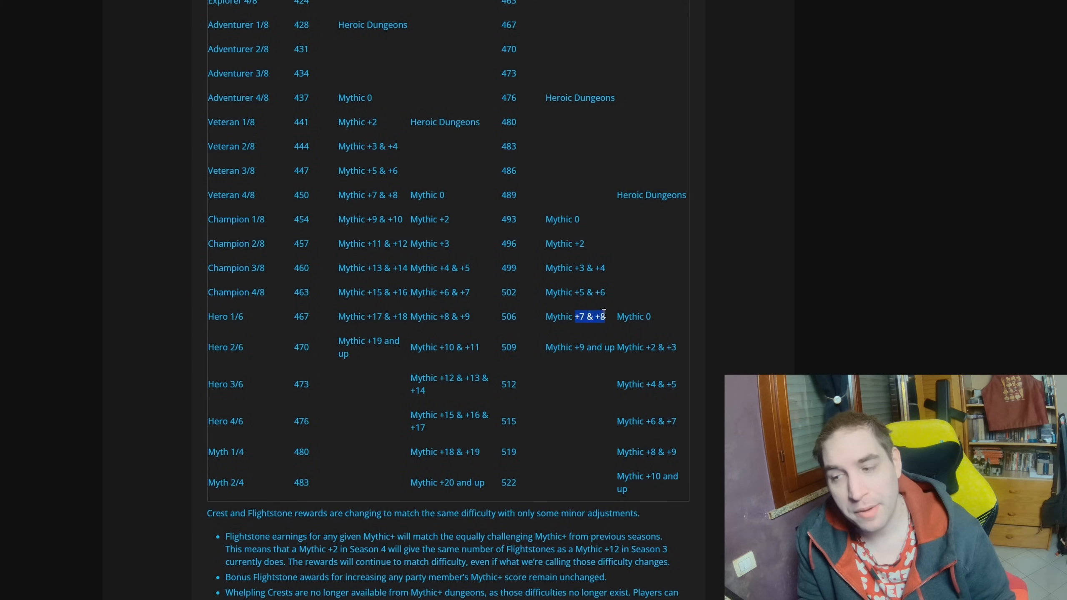
pyautogui.moveTo(551, 311)
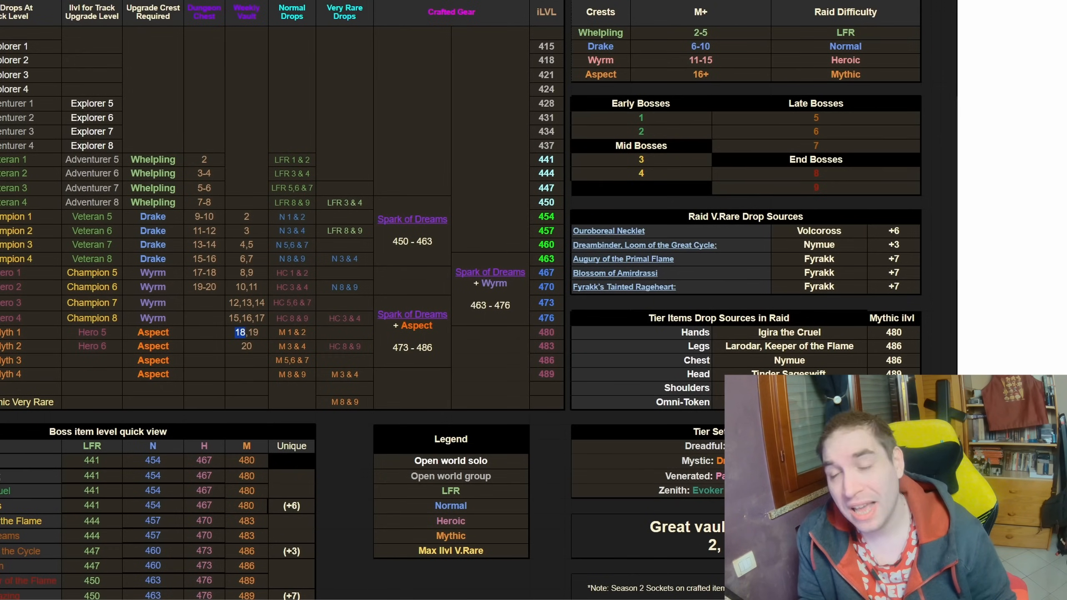
pyautogui.scroll(-3)
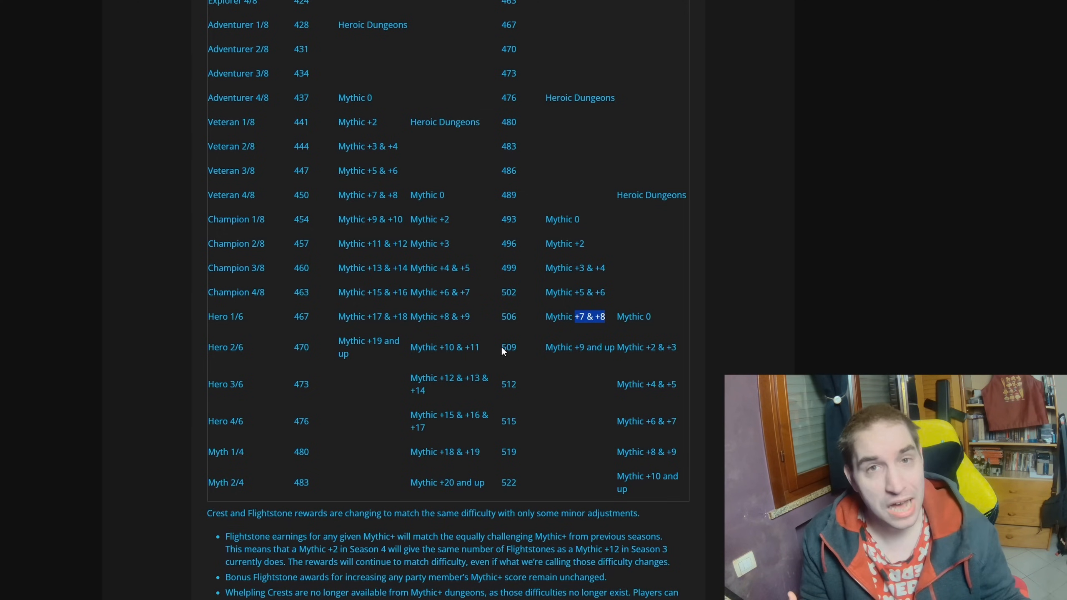
pyautogui.moveTo(597, 327)
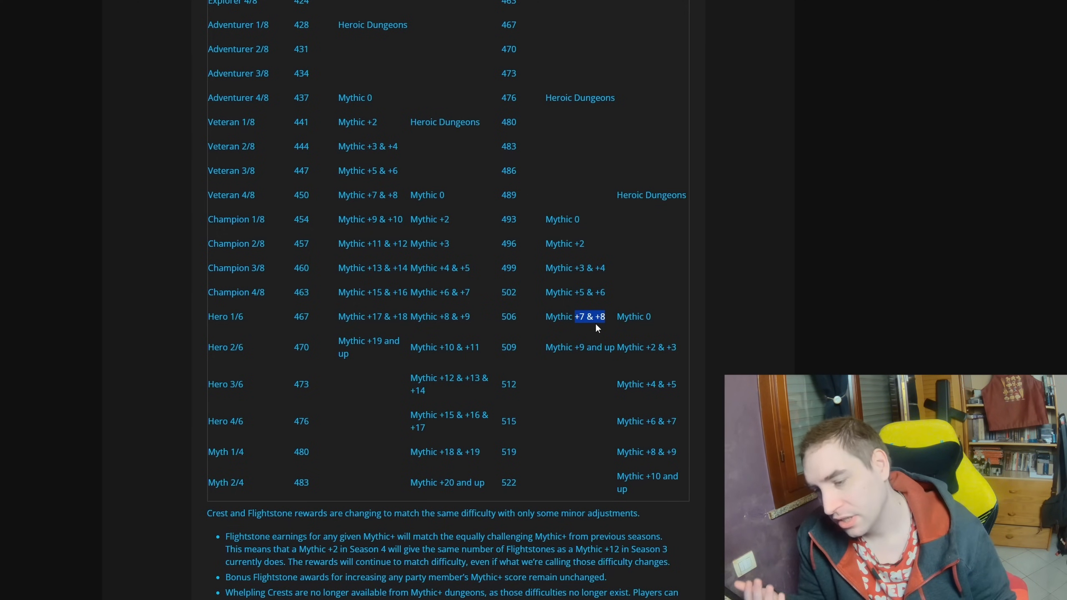
pyautogui.moveTo(576, 351)
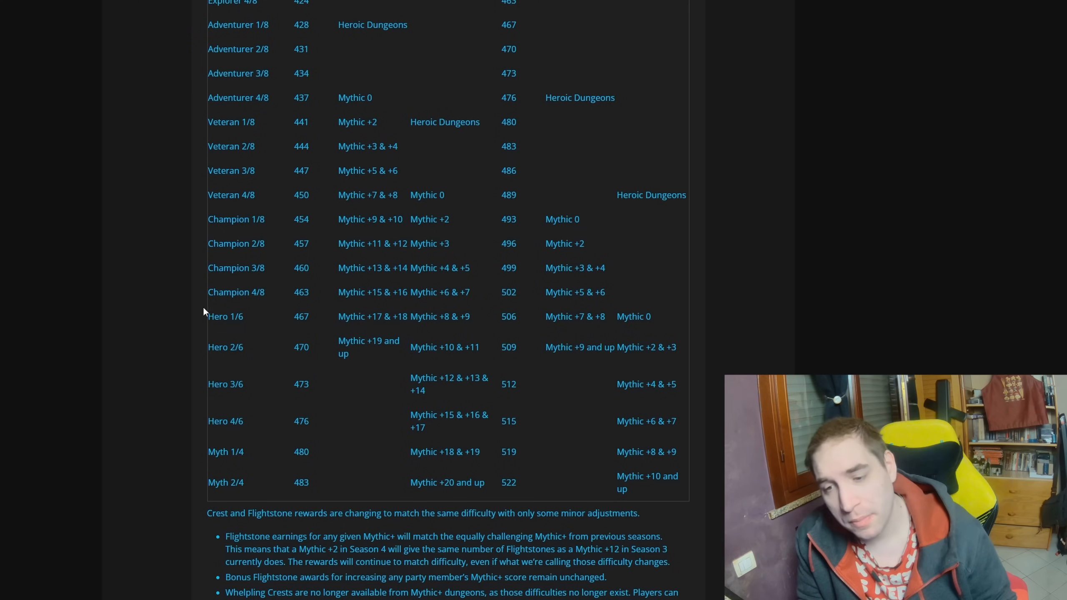
pyautogui.doubleClick(225, 316)
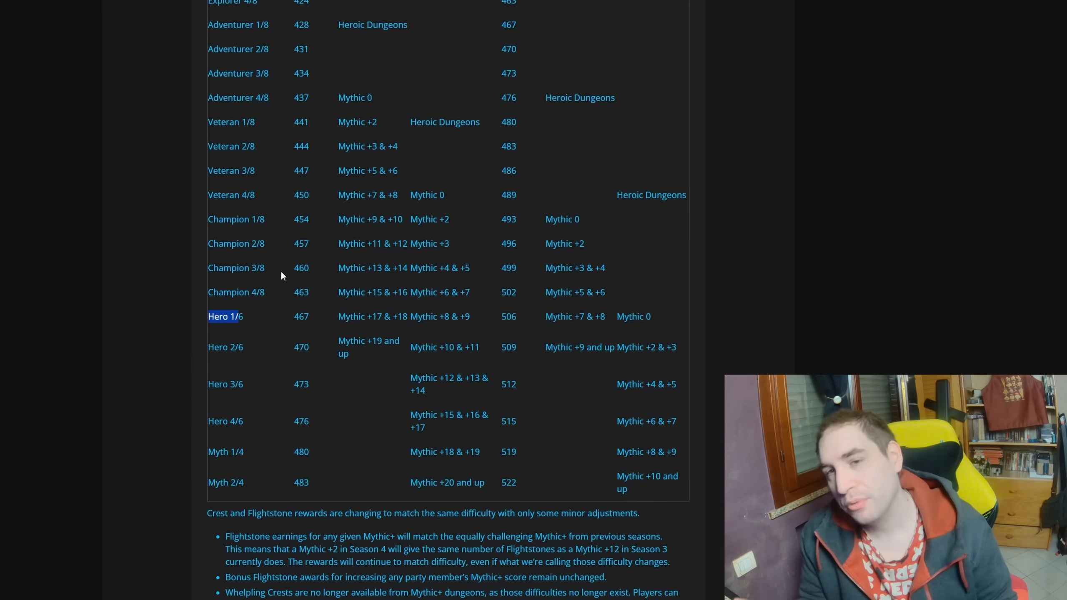
pyautogui.scroll(-3)
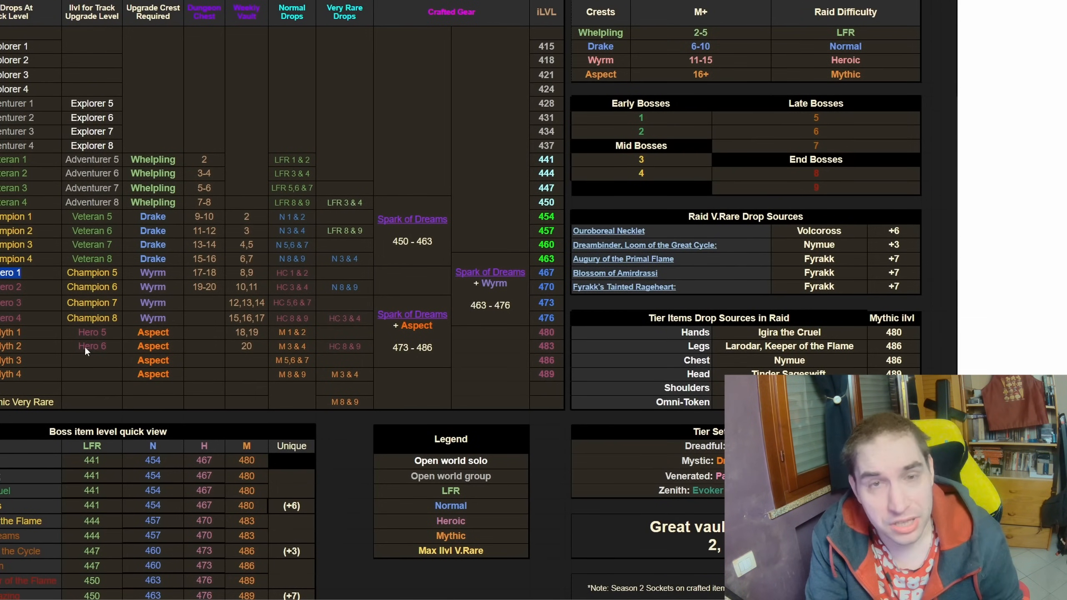
pyautogui.moveTo(302, 343)
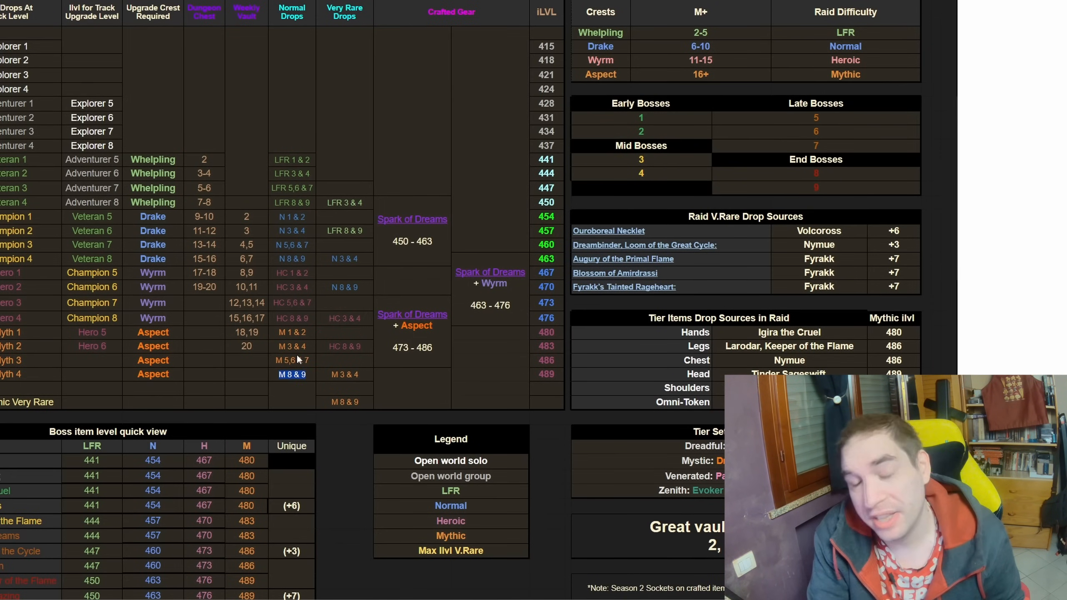
pyautogui.moveTo(220, 154)
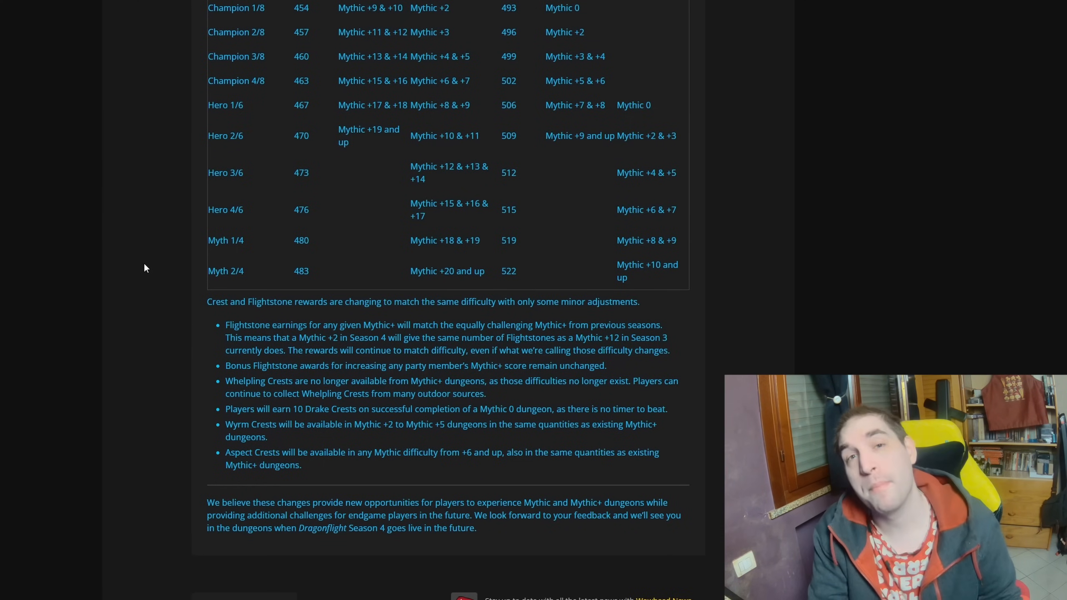
# Scroll up past the per-difficulty changes to the table's Explorer 1/8 row.
pyautogui.scroll(3)
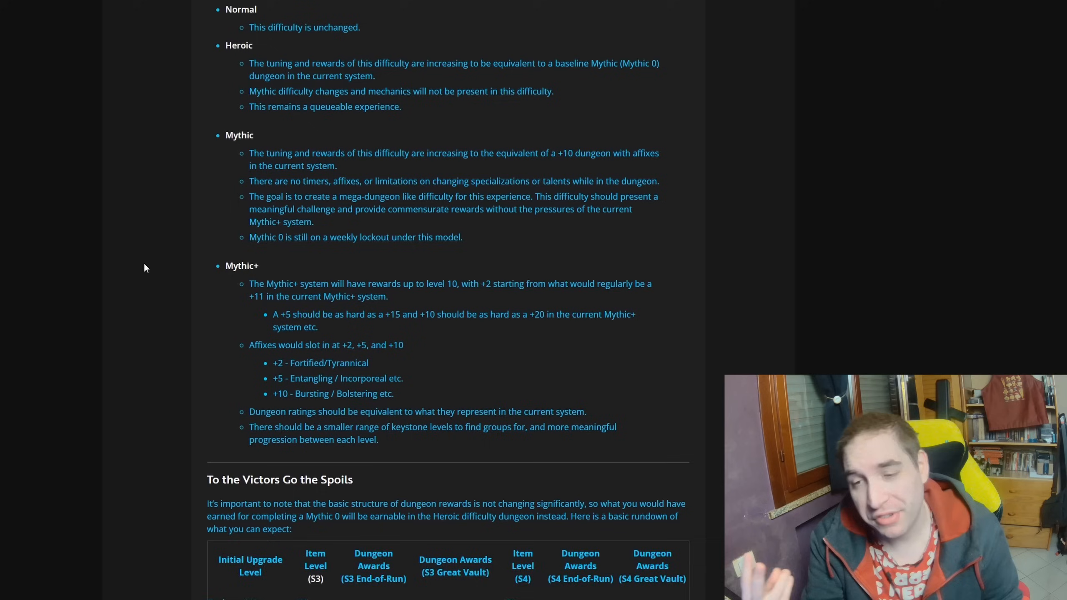
pyautogui.scroll(3)
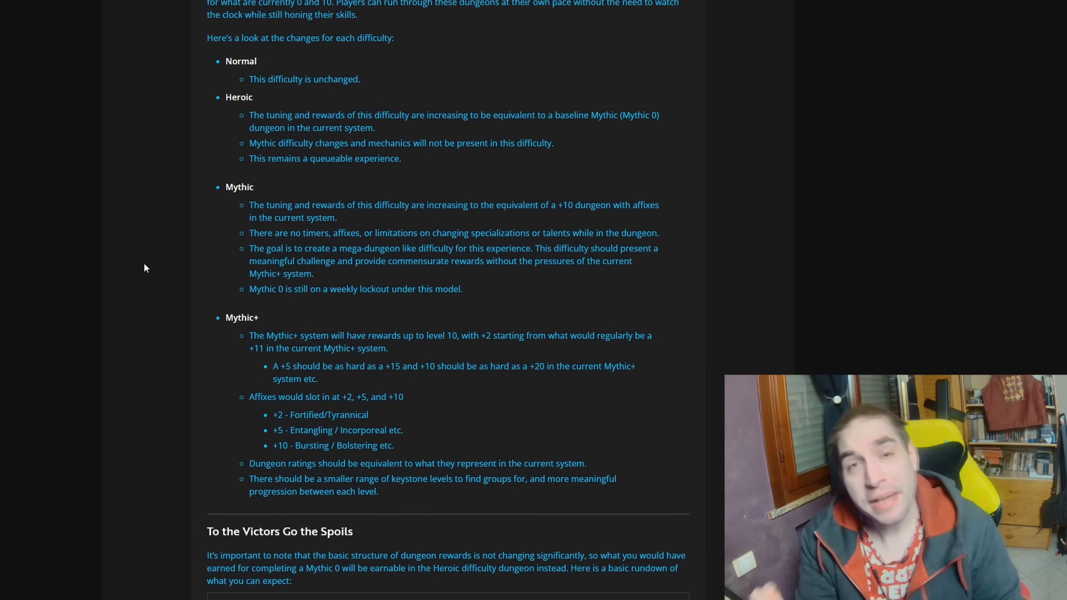
pyautogui.scroll(-3)
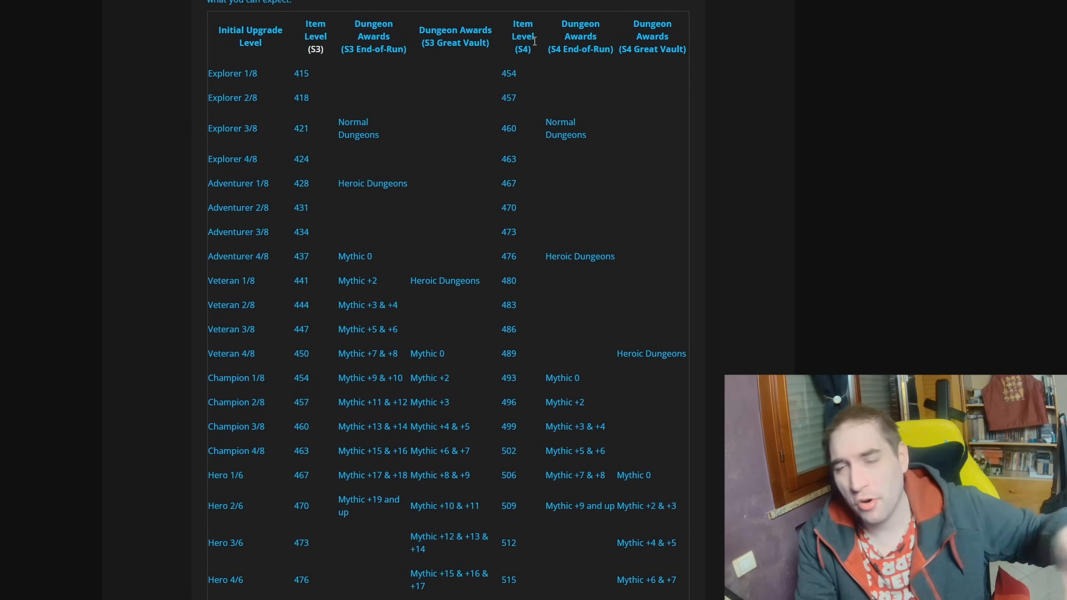
# Scroll down to the Hero/Myth rows and the crest and Flightstone bullet notes.
pyautogui.scroll(-3)
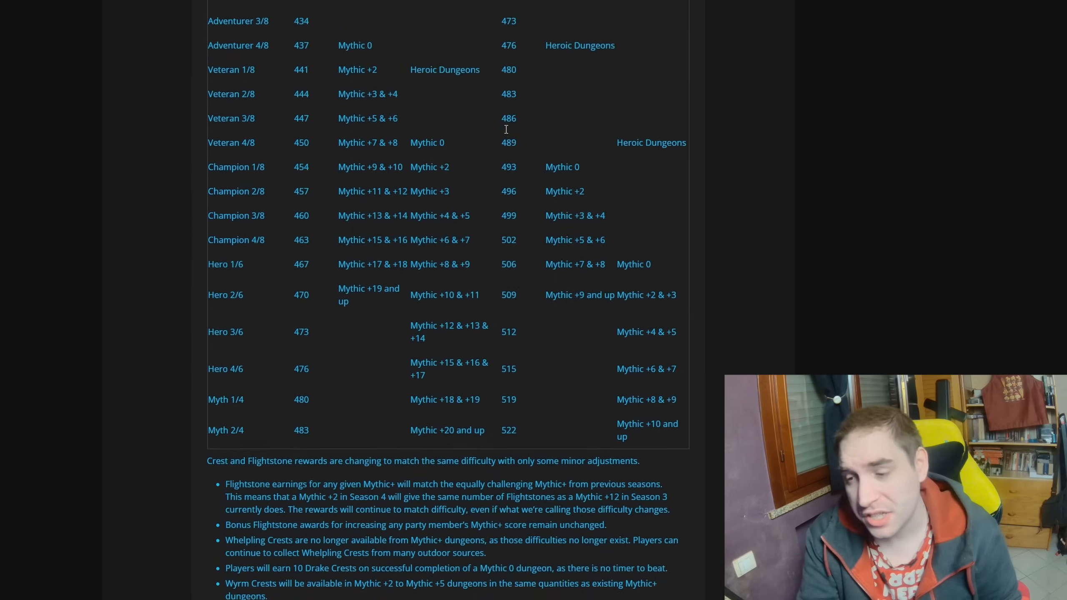
pyautogui.scroll(-3)
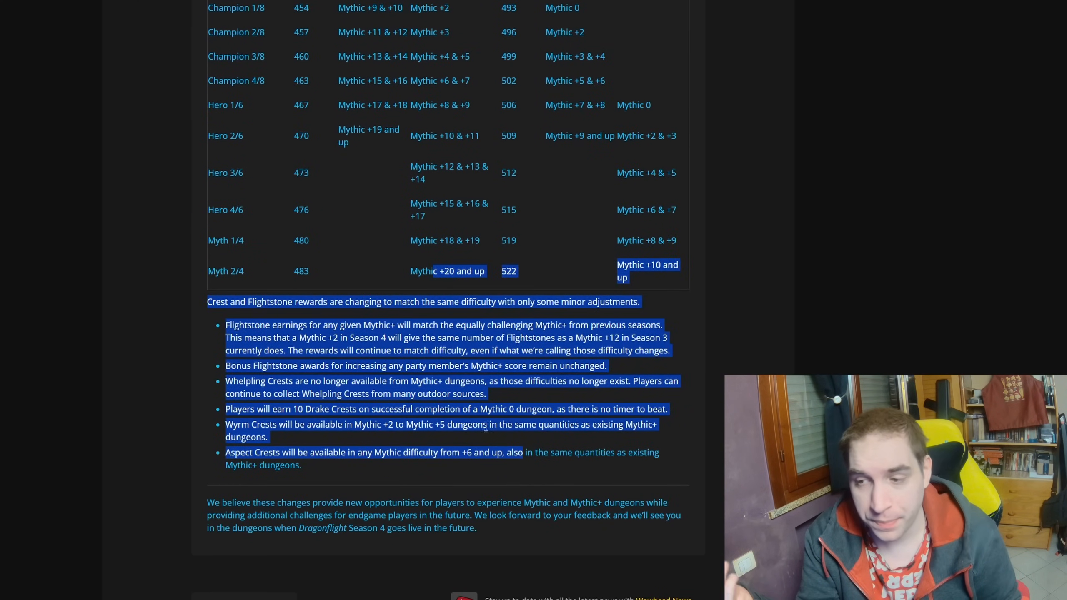
pyautogui.scroll(3)
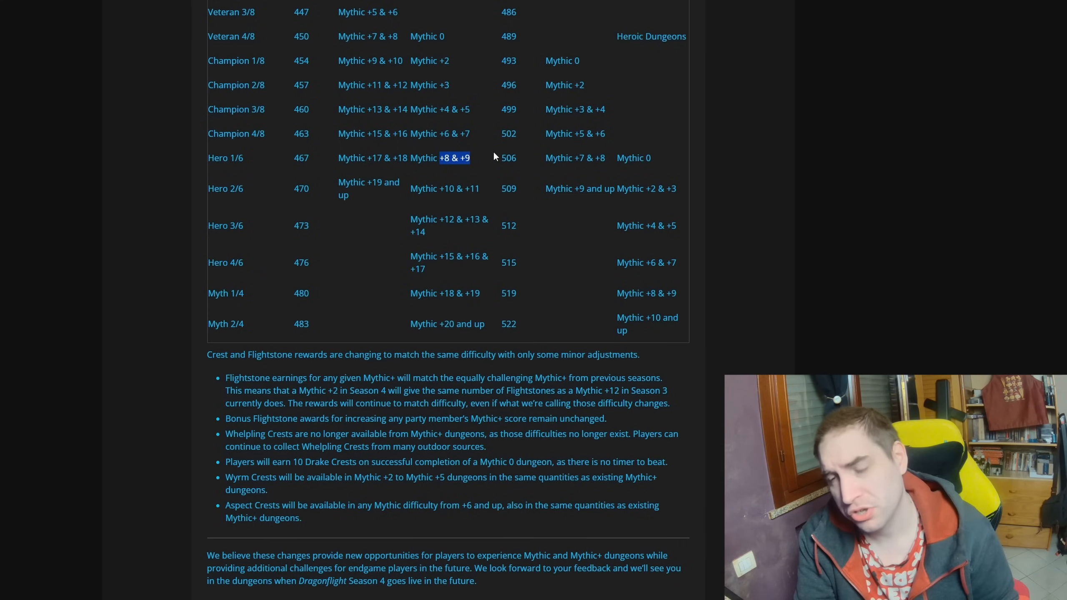
pyautogui.moveTo(409, 284)
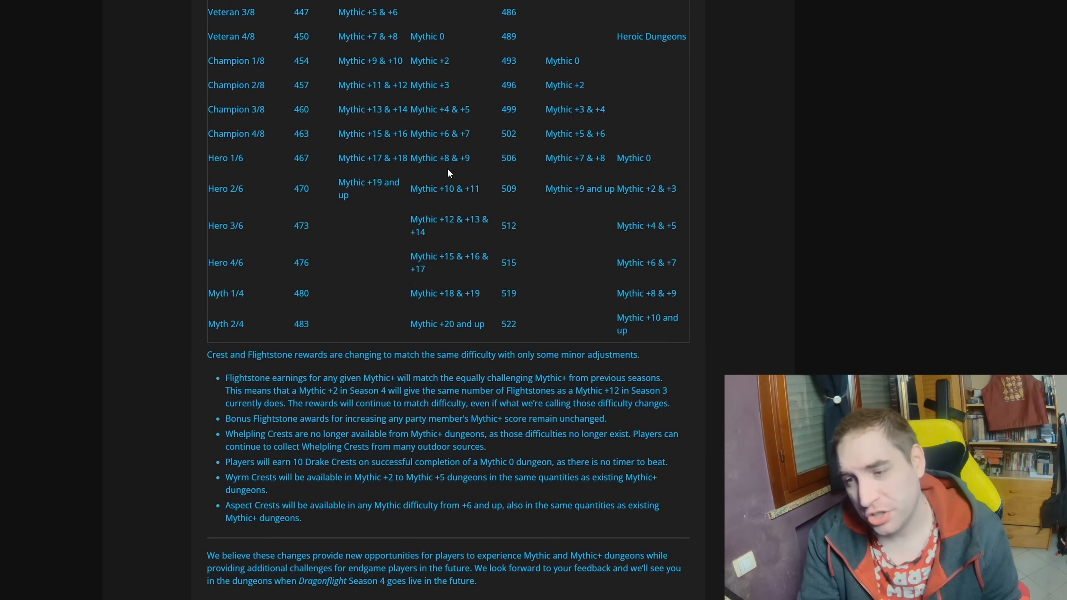
pyautogui.doubleClick(445, 158)
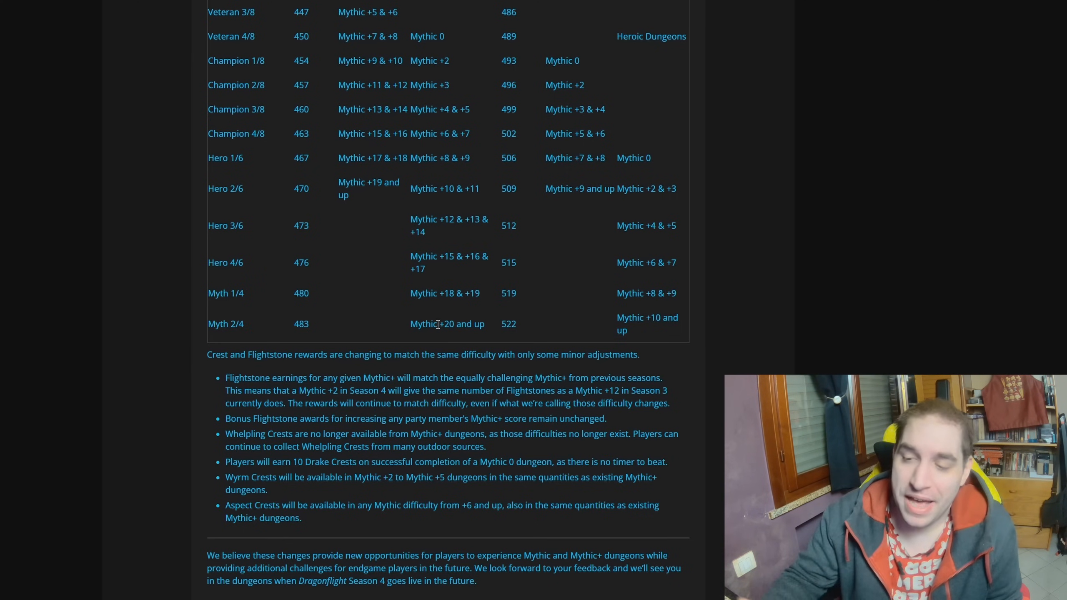
pyautogui.moveTo(436, 319)
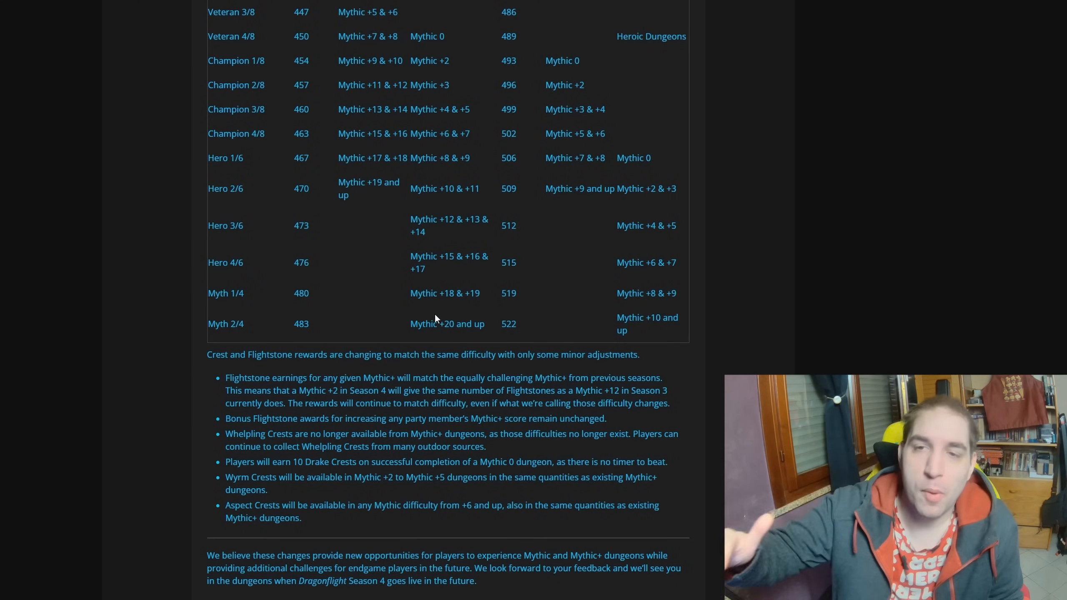
pyautogui.moveTo(462, 327)
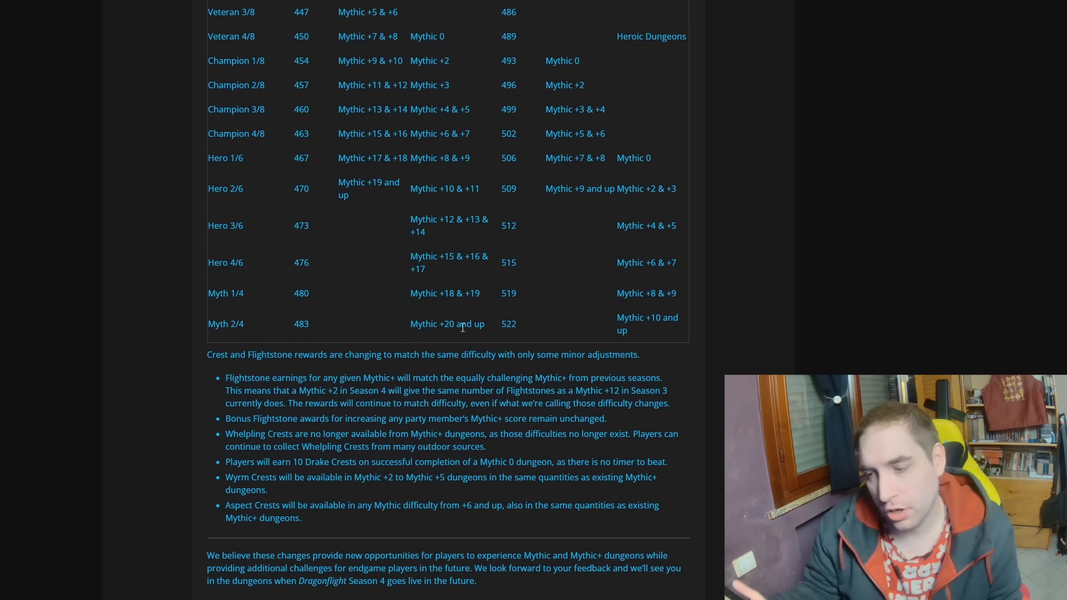
pyautogui.doubleClick(645, 317)
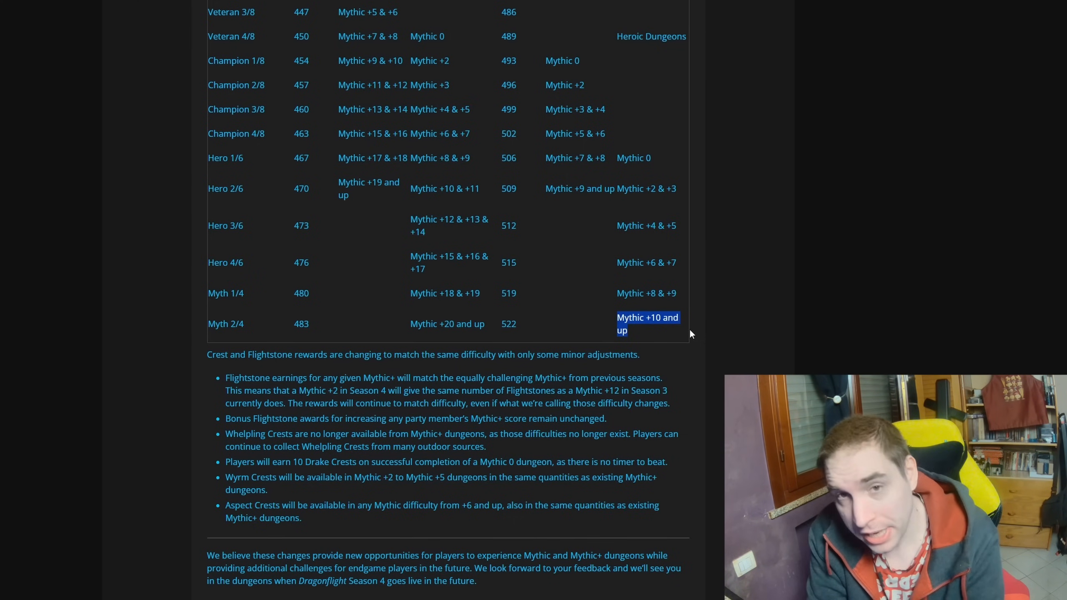
# Scroll back up to the progression chart and the Normal/Heroic/Mythic/Mythic+ changes list.
pyautogui.scroll(3)
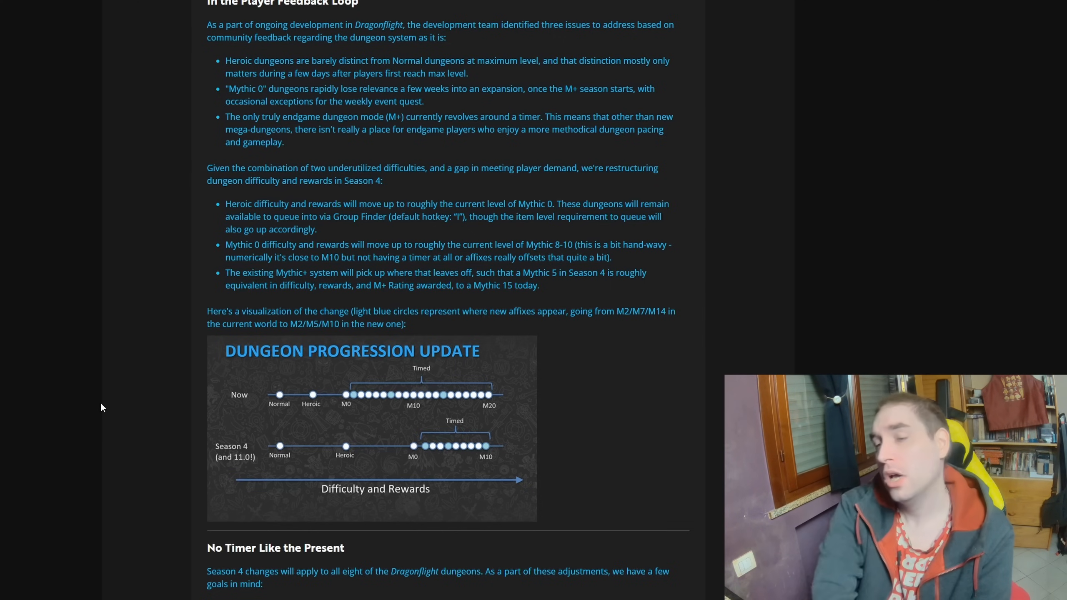
pyautogui.moveTo(93, 415)
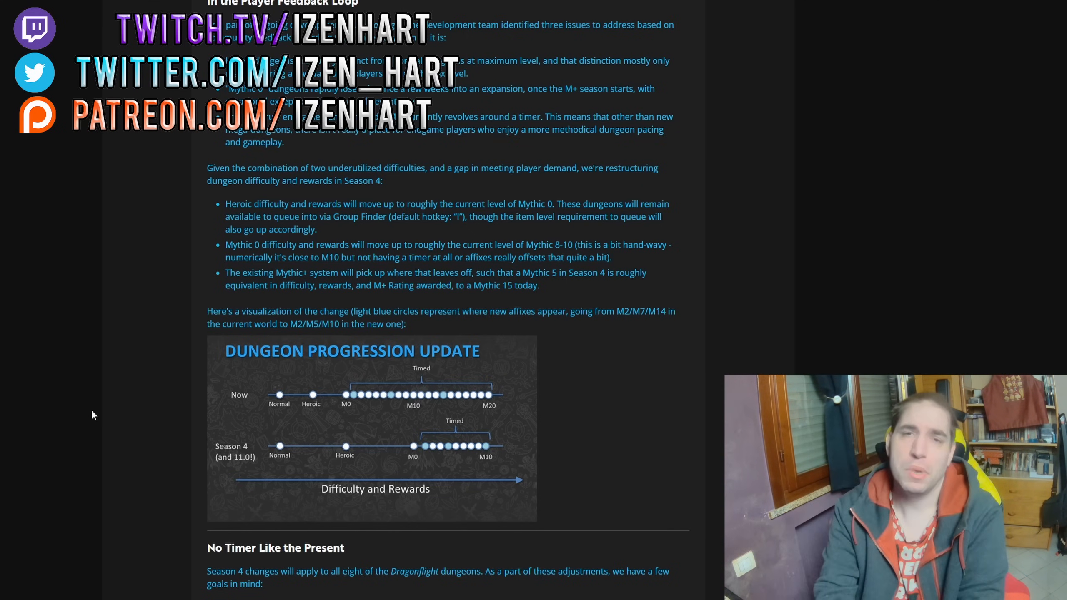
pyautogui.scroll(-3)
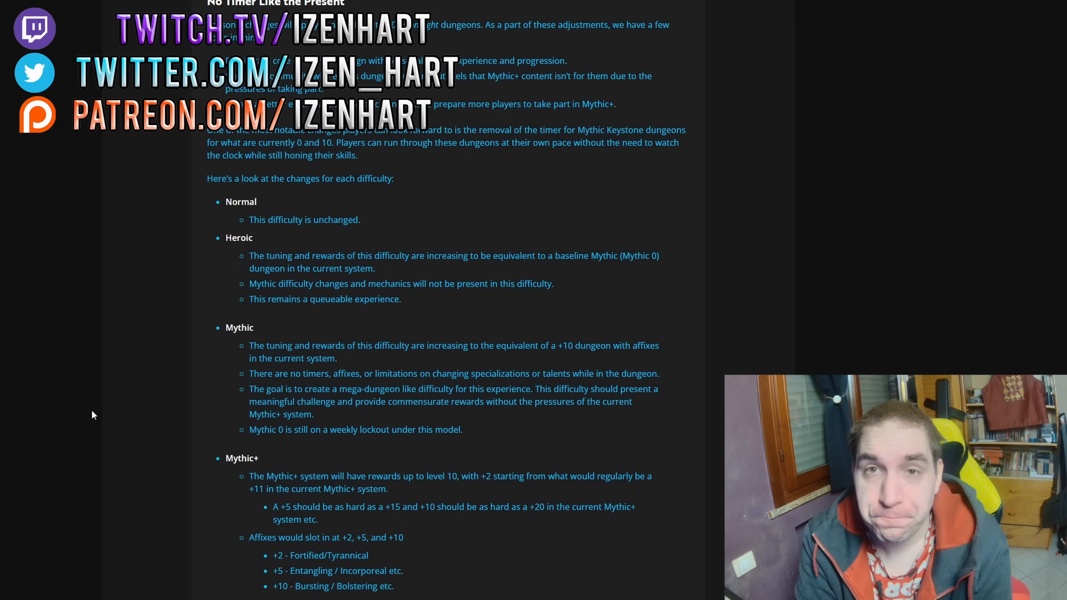